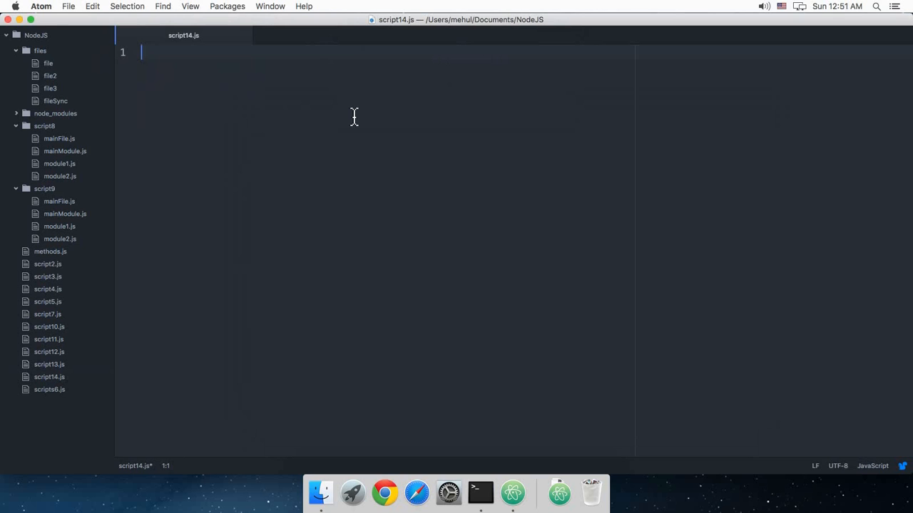
# Write var express = require('express'); and var app = express(); as script14.js's first lines
pyautogui.write("var express = require('express');")
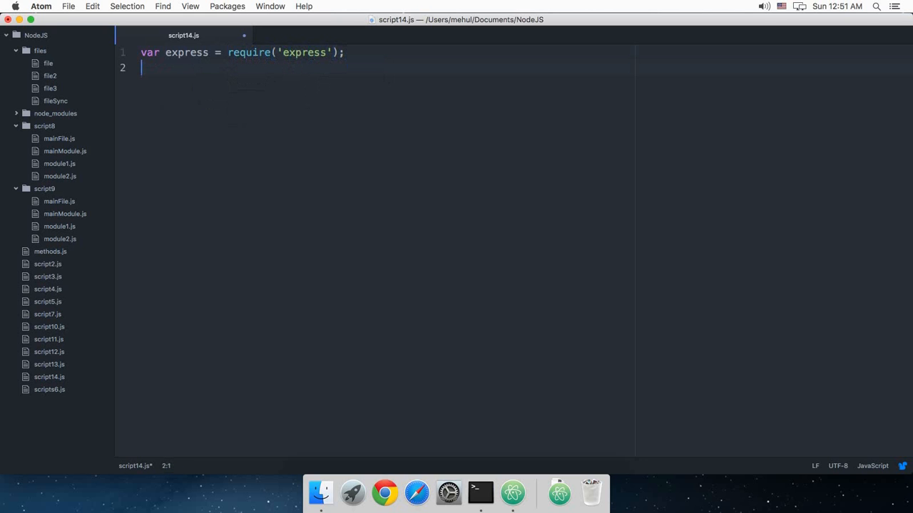
pyautogui.write('v')
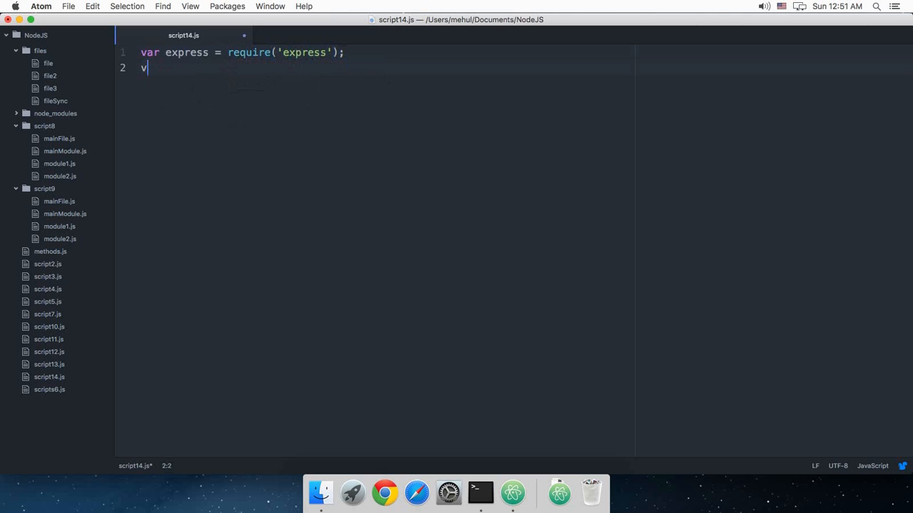
pyautogui.write('ar app = expre')
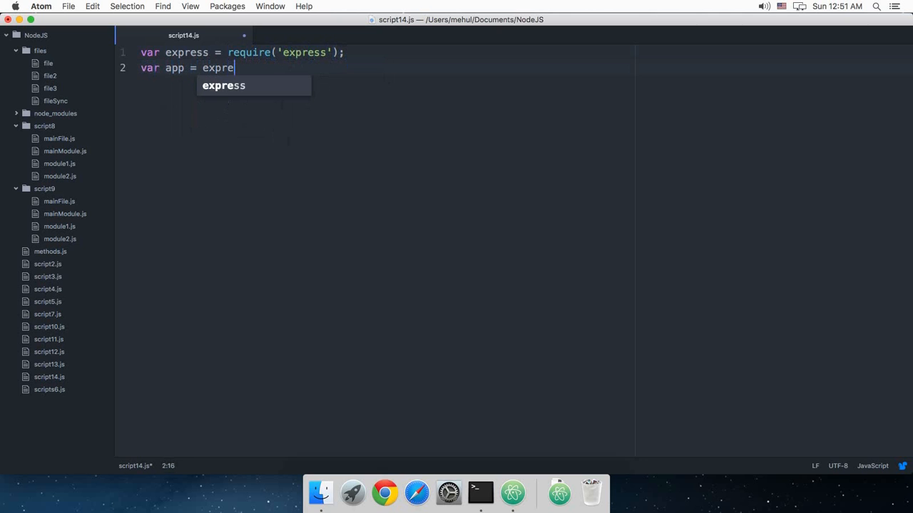
pyautogui.write('ss();')
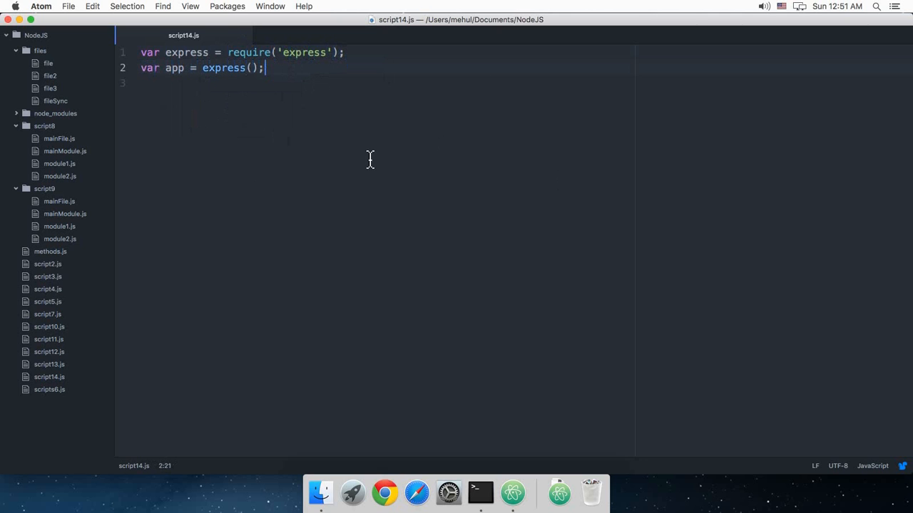
pyautogui.click(237, 52)
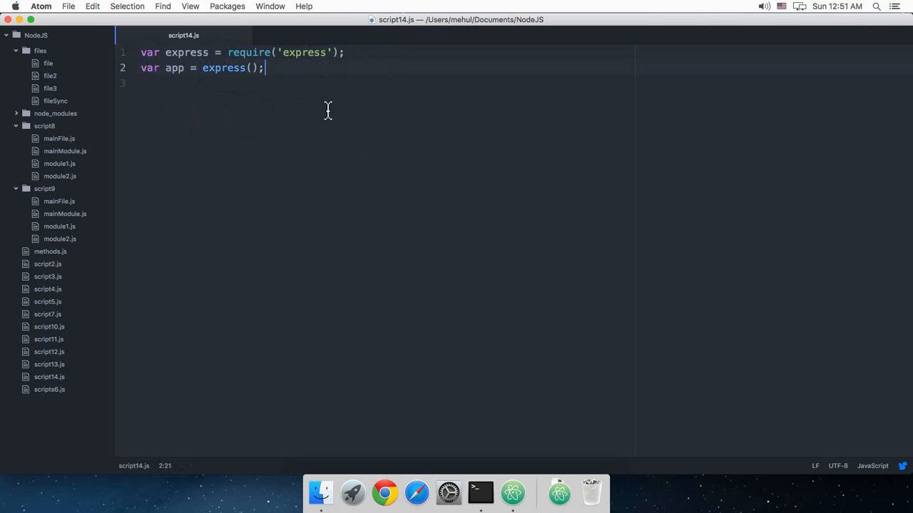
pyautogui.moveTo(278, 92)
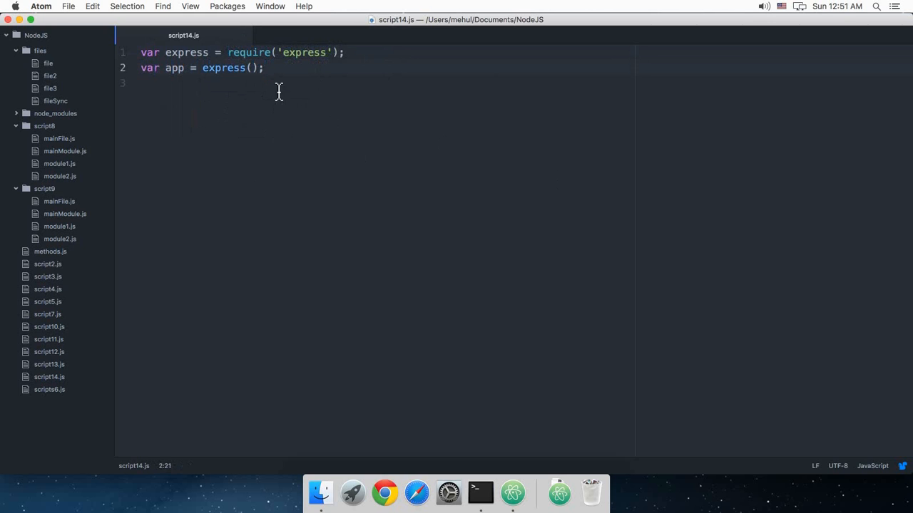
pyautogui.click(186, 68)
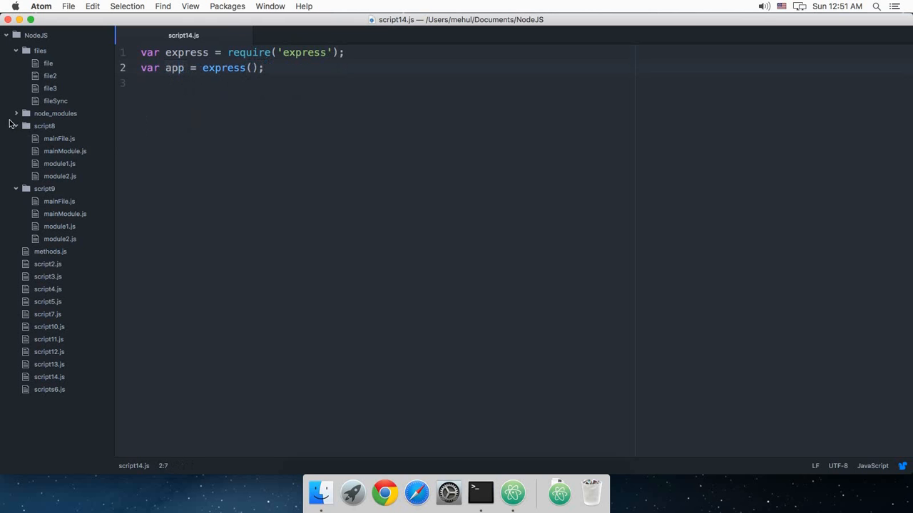
# Open node_modules/express/lib/express.js and scroll down to createApplication
pyautogui.click(55, 114)
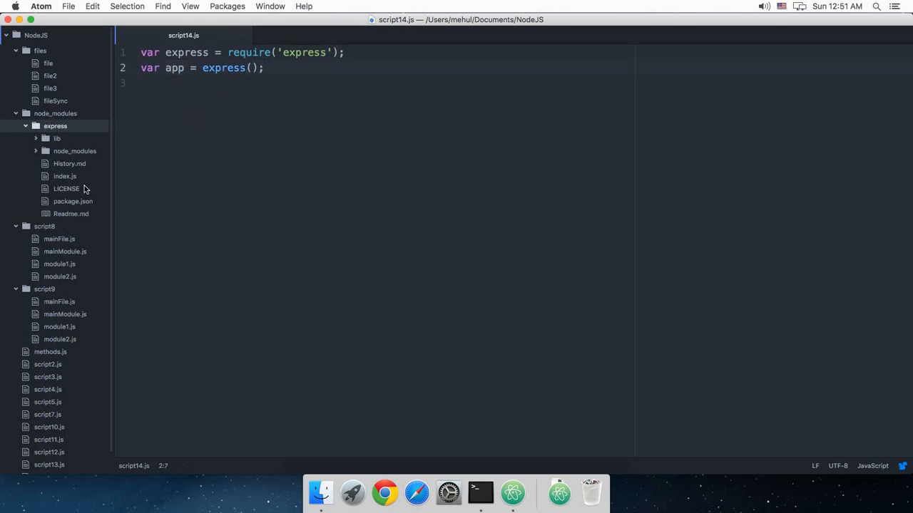
pyautogui.click(57, 138)
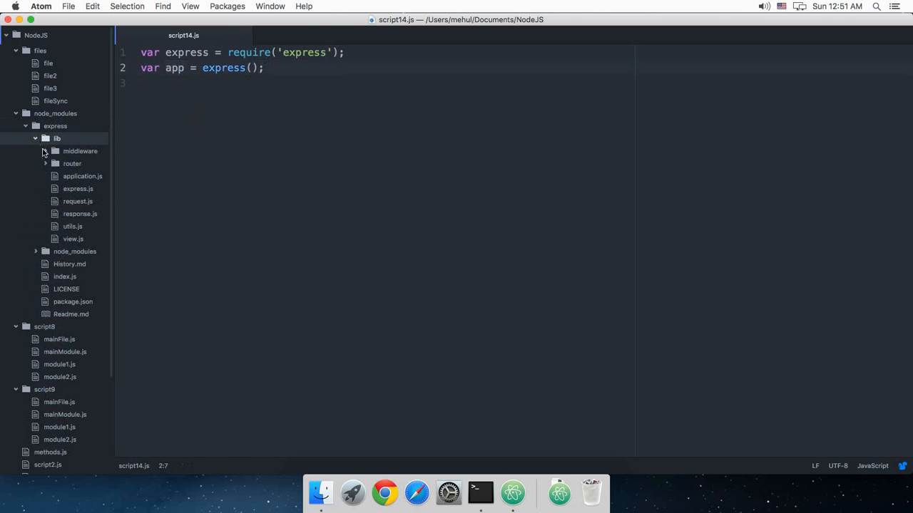
pyautogui.click(78, 188)
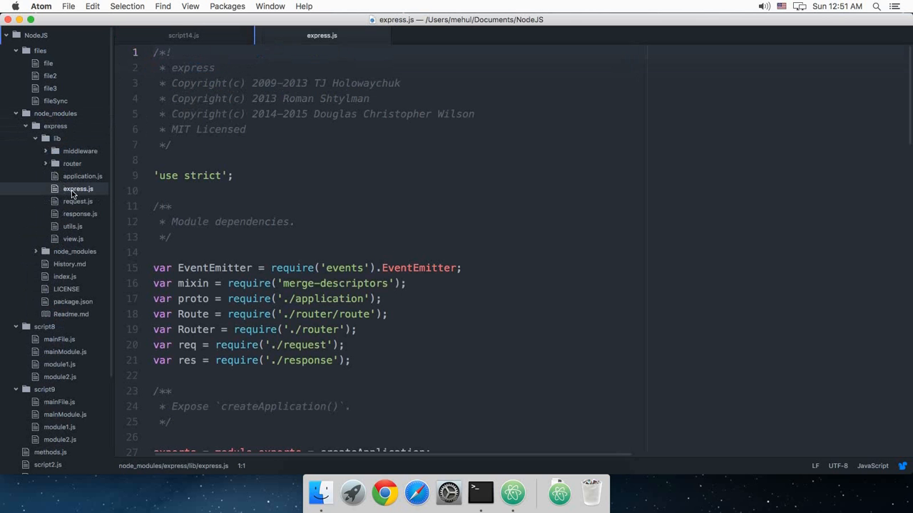
pyautogui.scroll(-3)
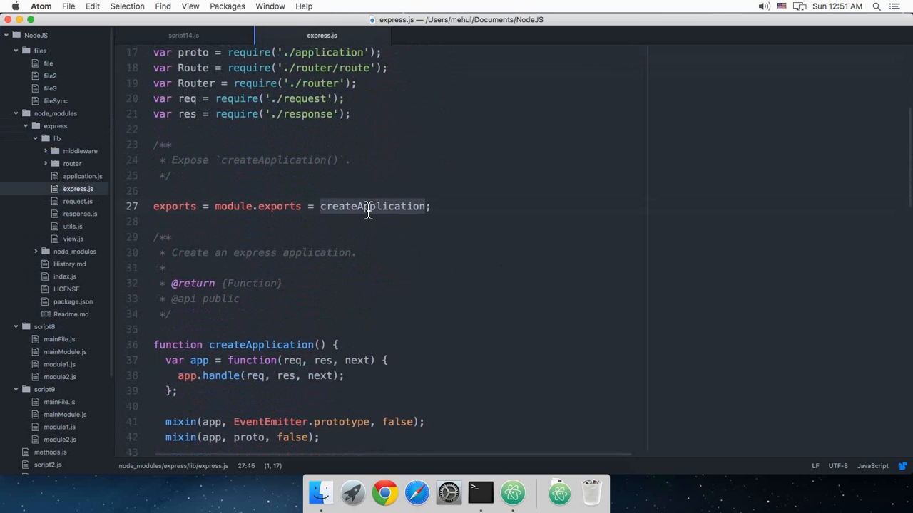
pyautogui.scroll(-3)
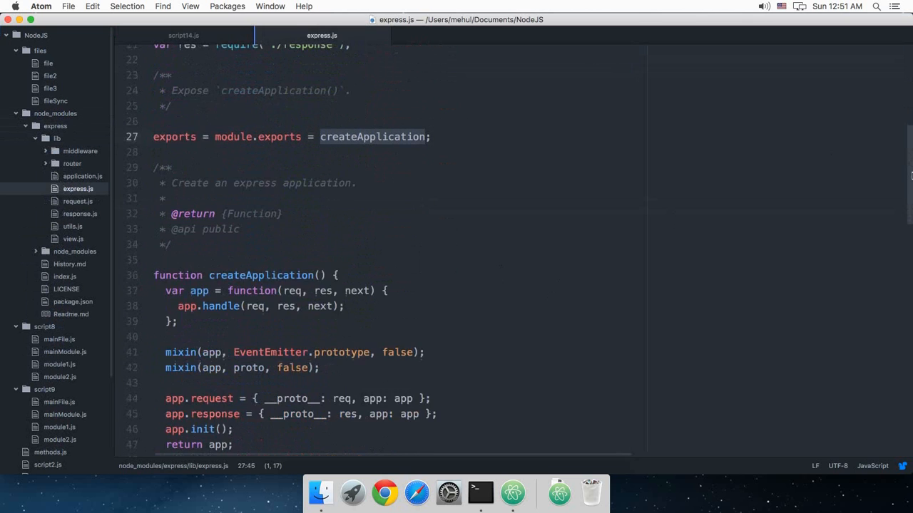
pyautogui.scroll(-3)
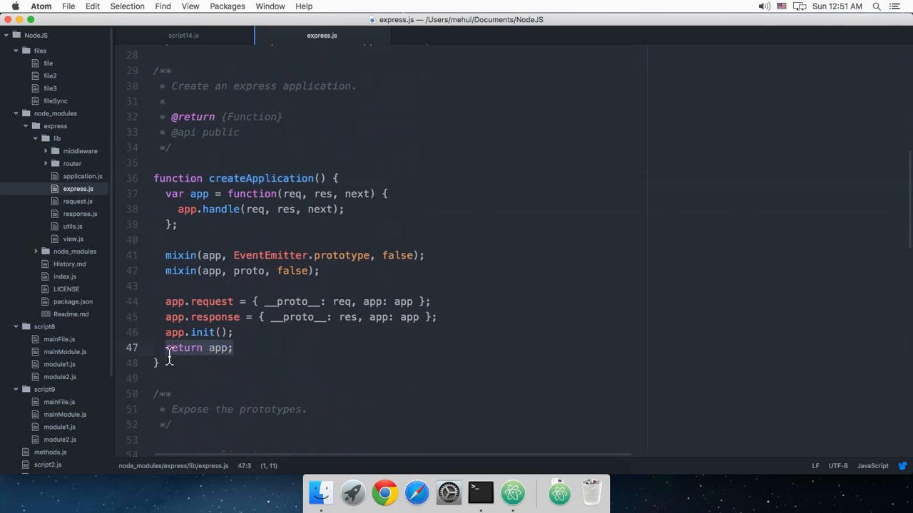
# Highlight createApplication's returned app, then close express.js to return to script14.js
pyautogui.click(161, 363)
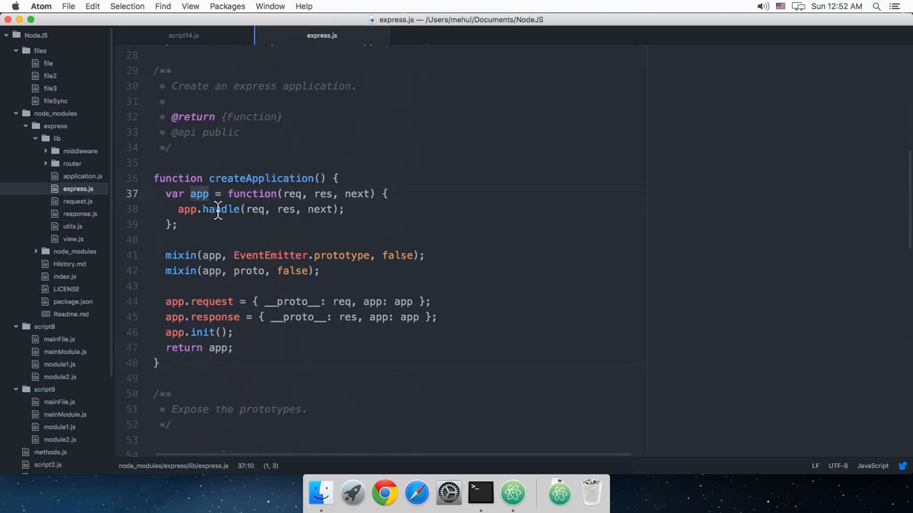
pyautogui.click(183, 34)
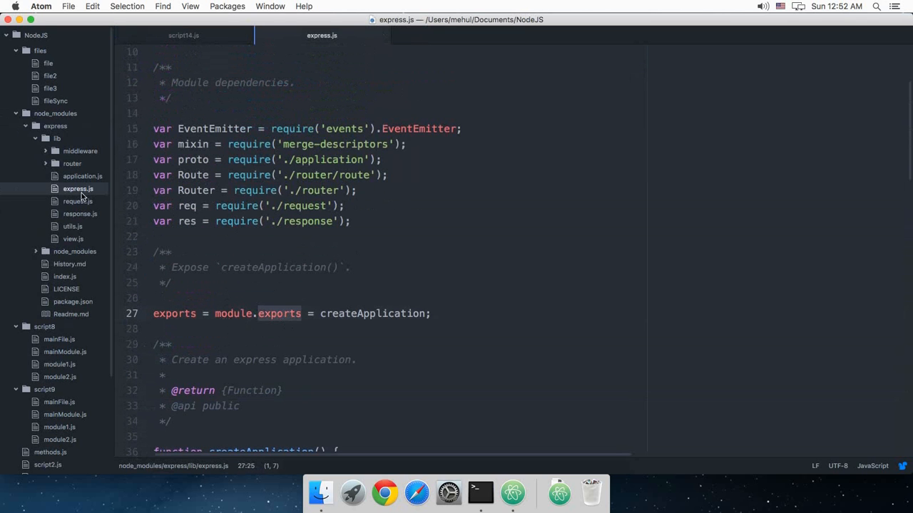
pyautogui.moveTo(278, 57)
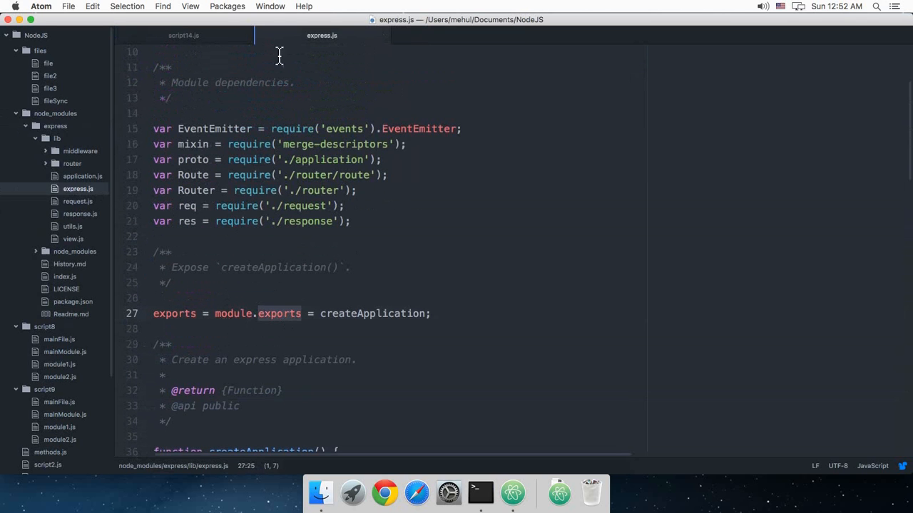
pyautogui.click(183, 35)
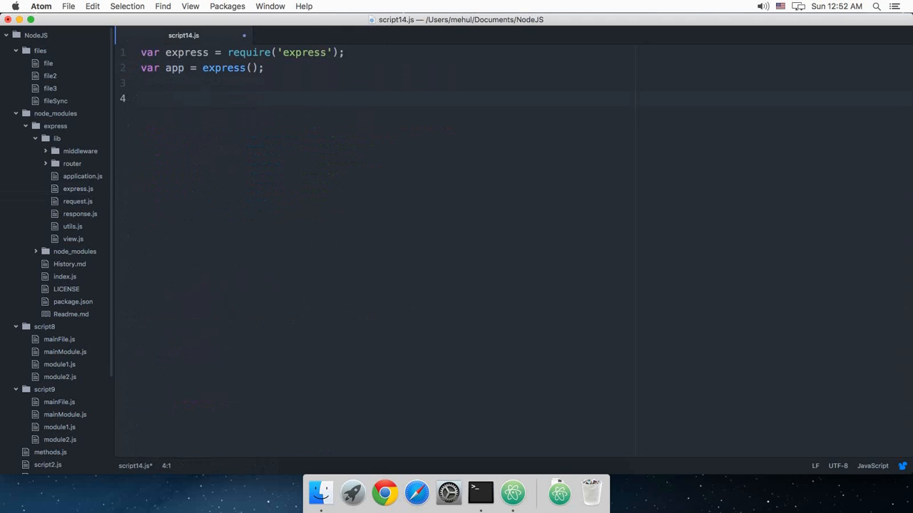
# Add app.listen on port 1337 with an empty callback function
pyautogui.write('app.')
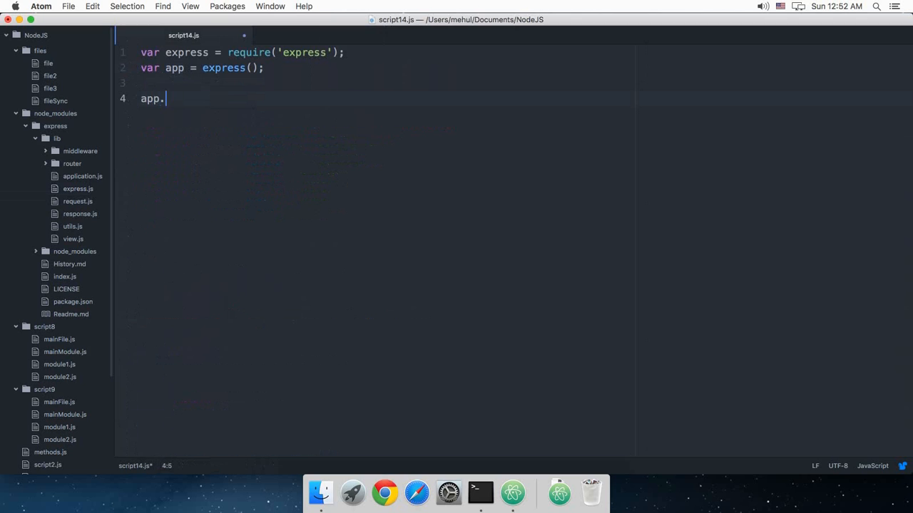
pyautogui.write('list')
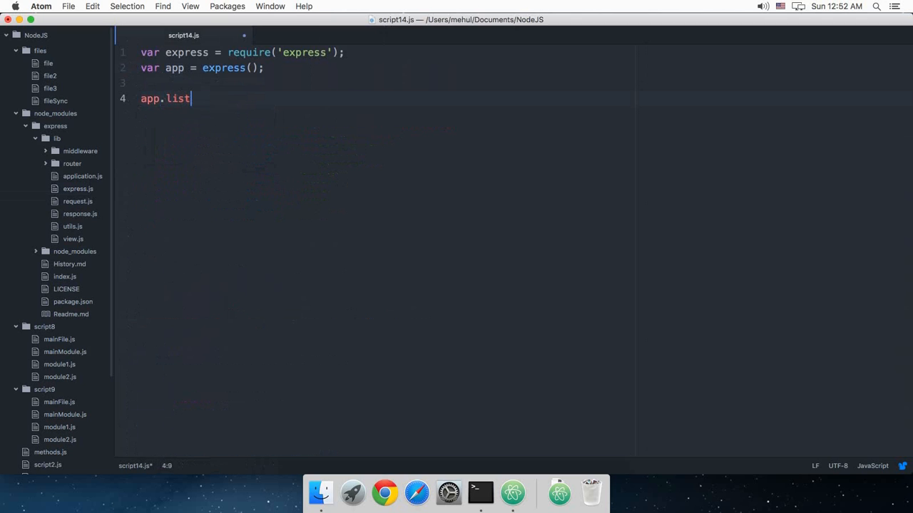
pyautogui.write('en()')
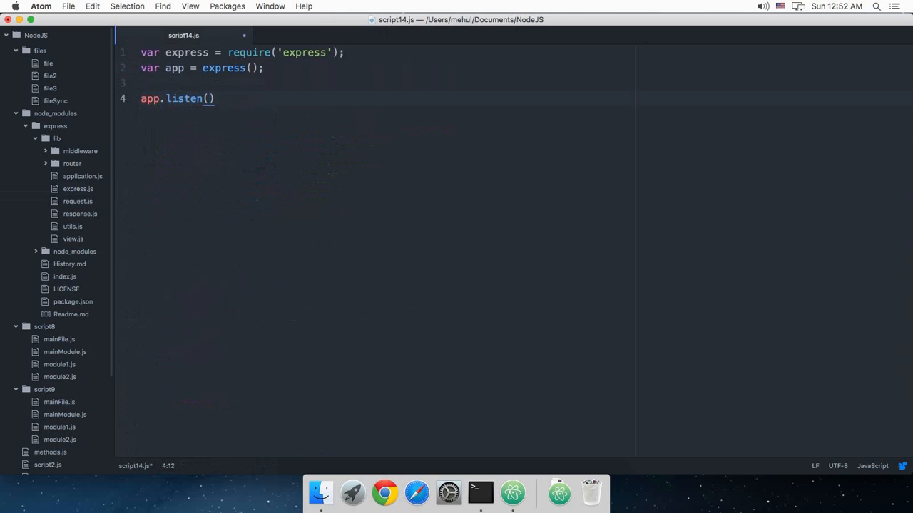
pyautogui.write('1')
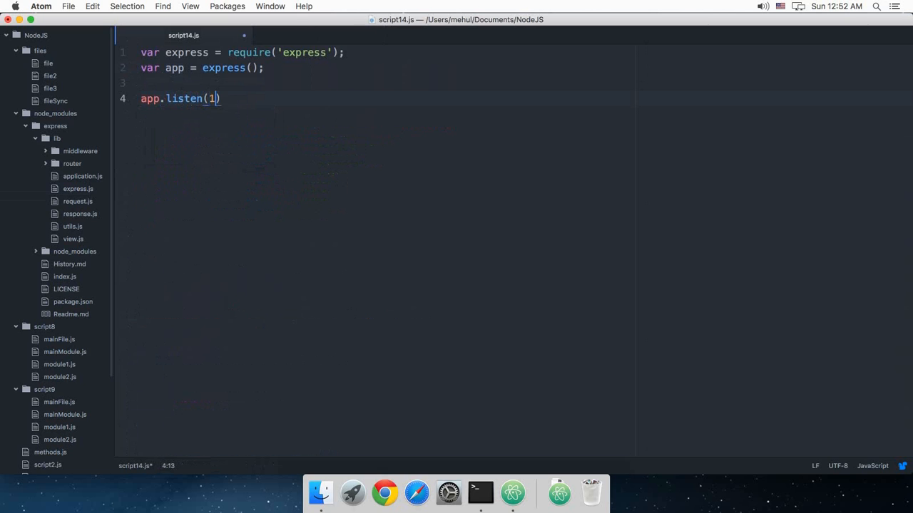
pyautogui.write('337,')
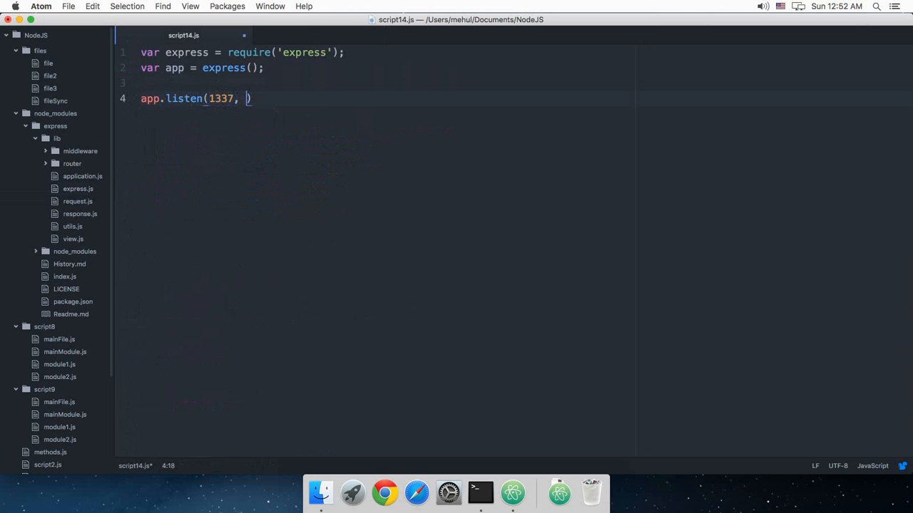
pyautogui.write('function()')
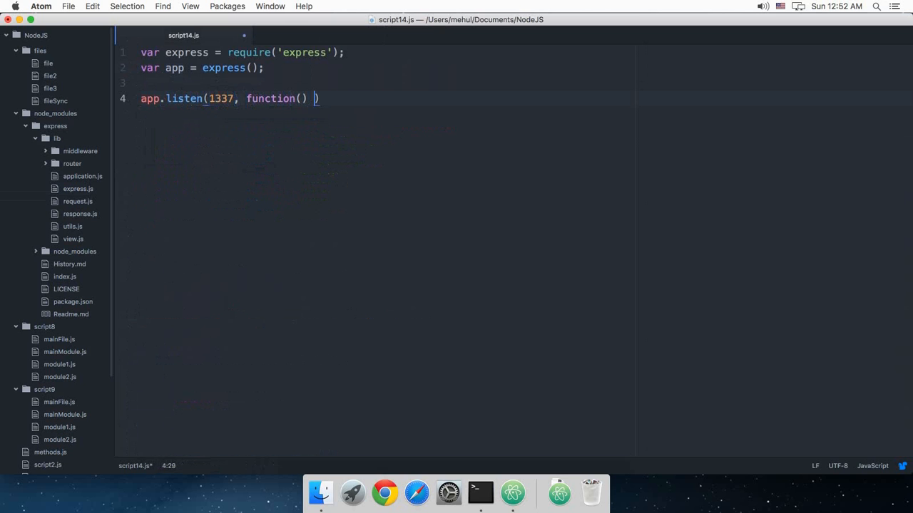
pyautogui.write('{')
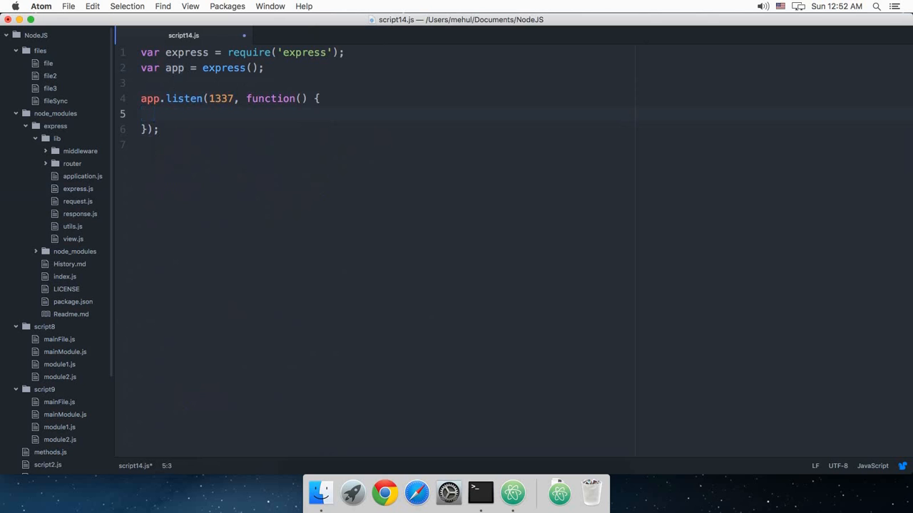
# Log 'Listening at Port 1337' inside the listen callback
pyautogui.write('console.')
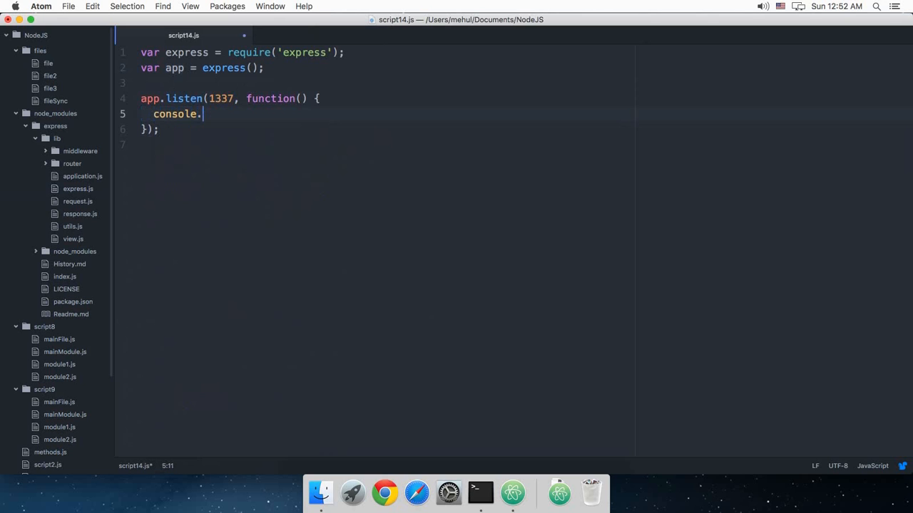
pyautogui.write("log('')")
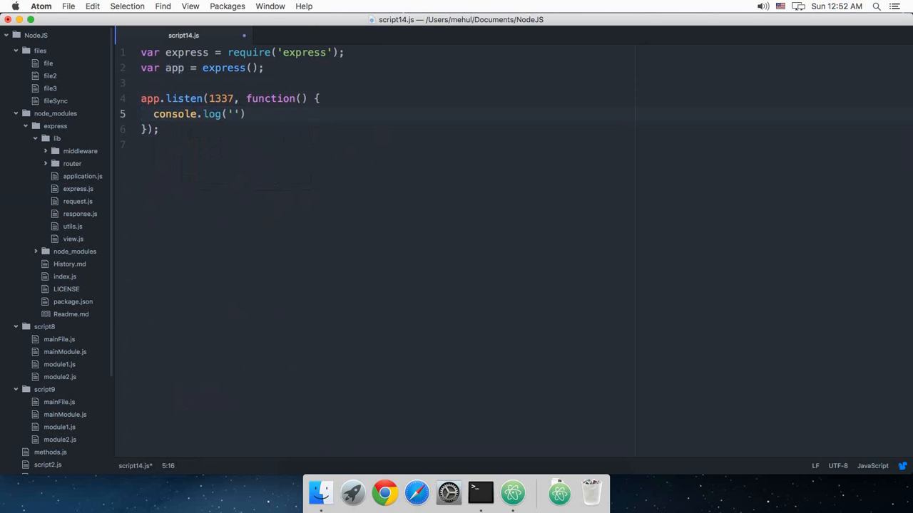
pyautogui.write('Listening at')
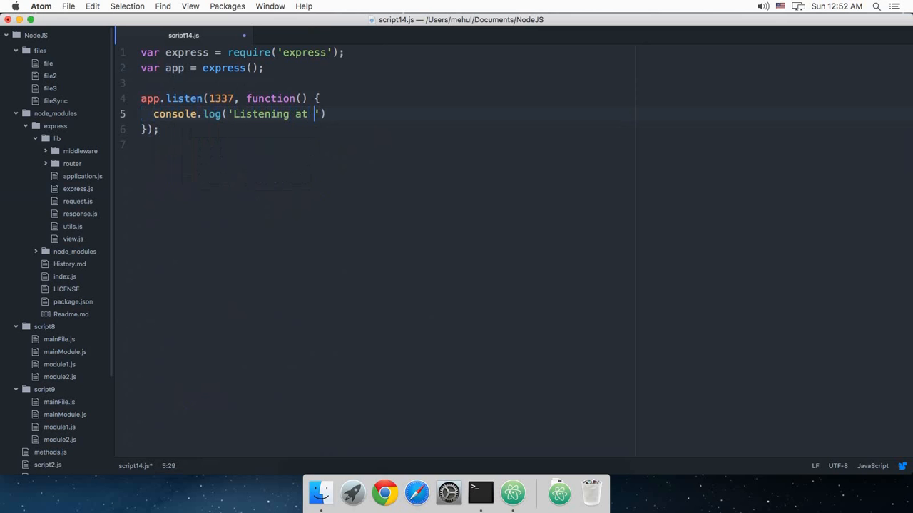
pyautogui.write('POrt')
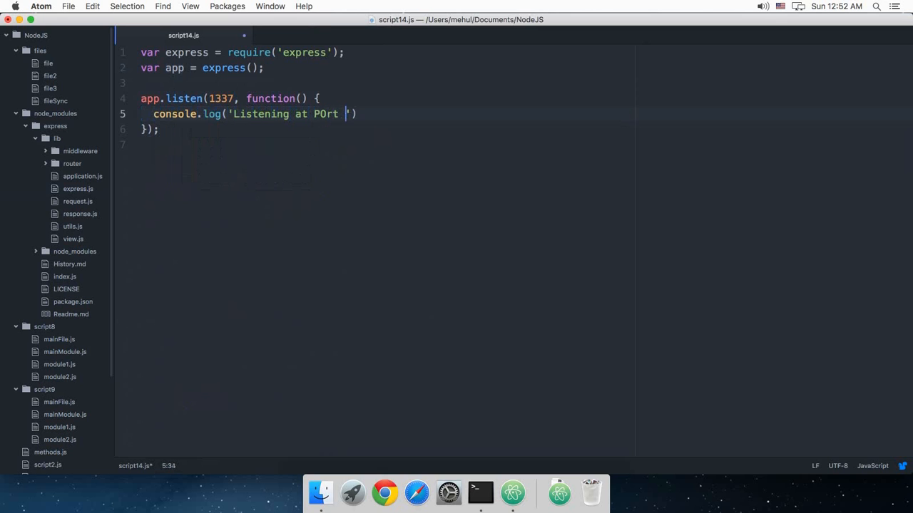
pyautogui.write('Port')
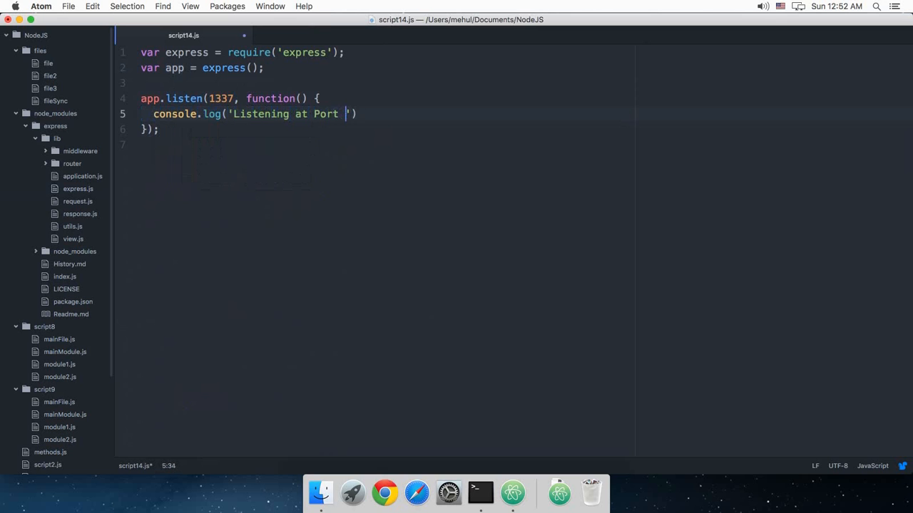
pyautogui.write("1337');")
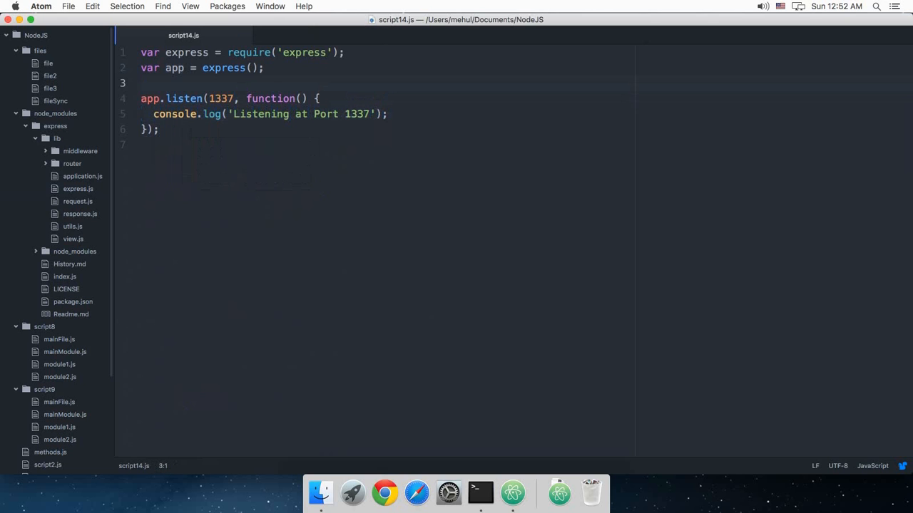
# Run node script14.js in Terminal to start the server on port 1337
pyautogui.click(441, 492)
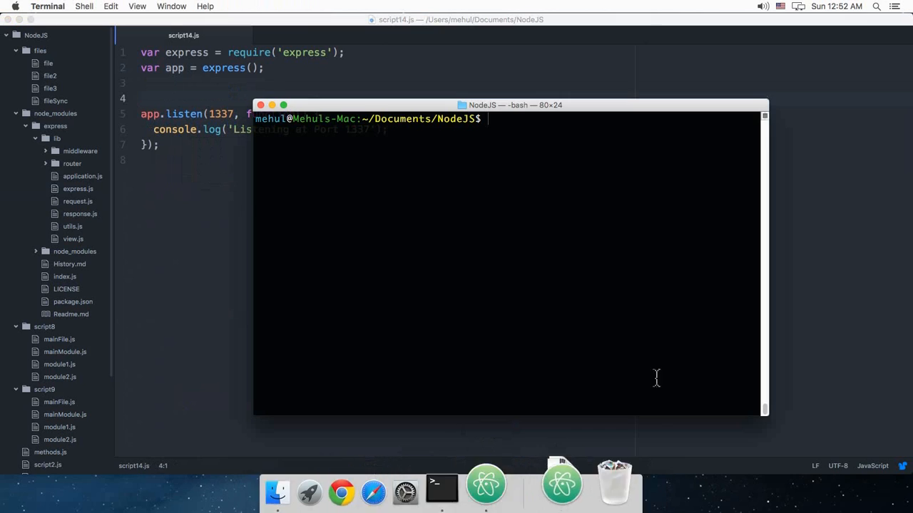
pyautogui.write('a')
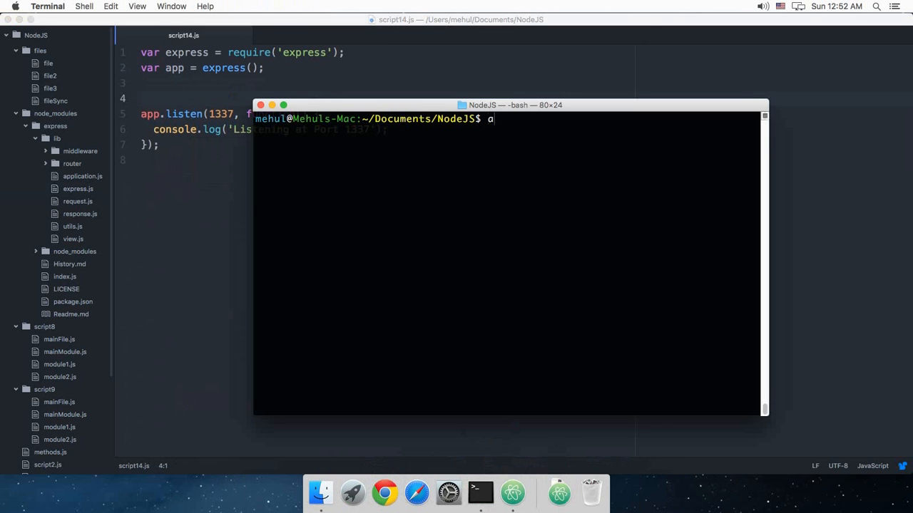
pyautogui.write('ode s')
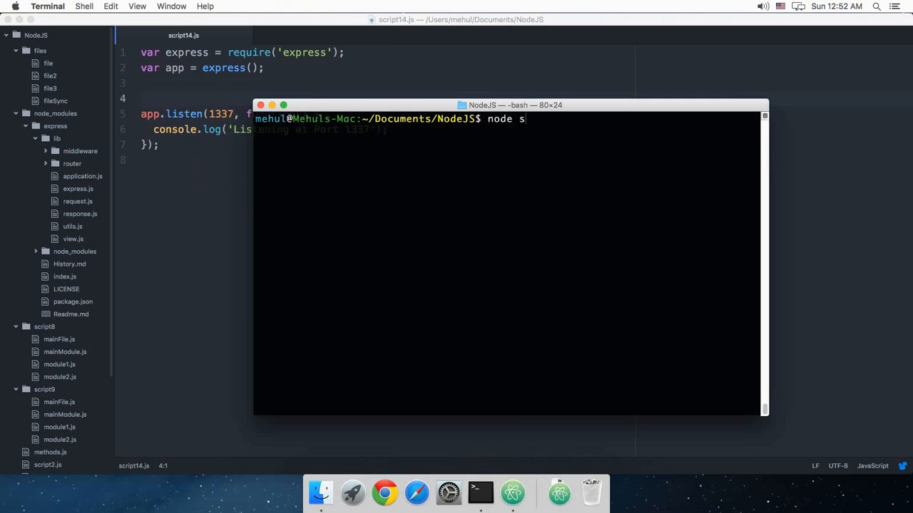
pyautogui.write('cript14.js')
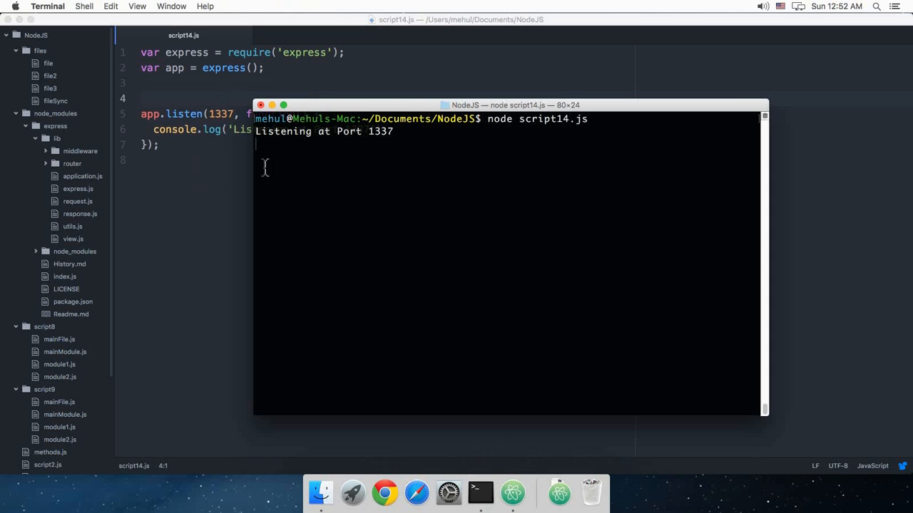
pyautogui.moveTo(307, 139)
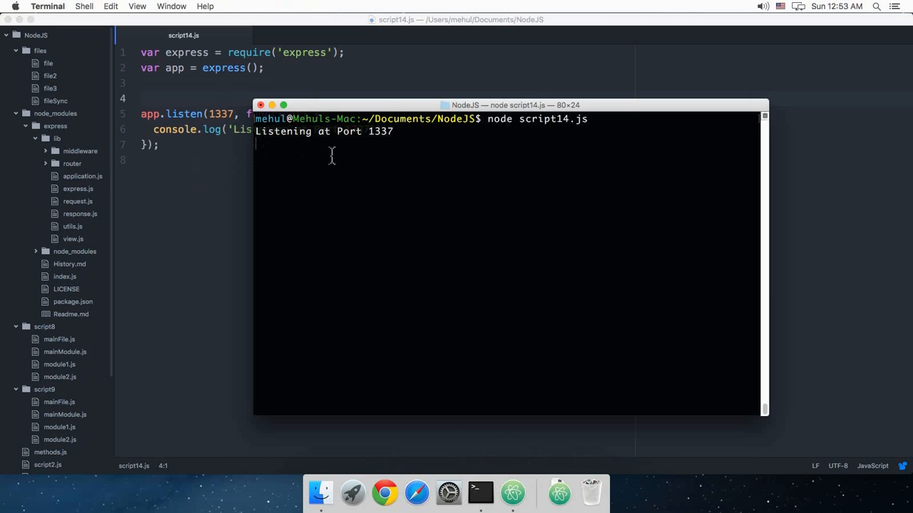
pyautogui.moveTo(378, 463)
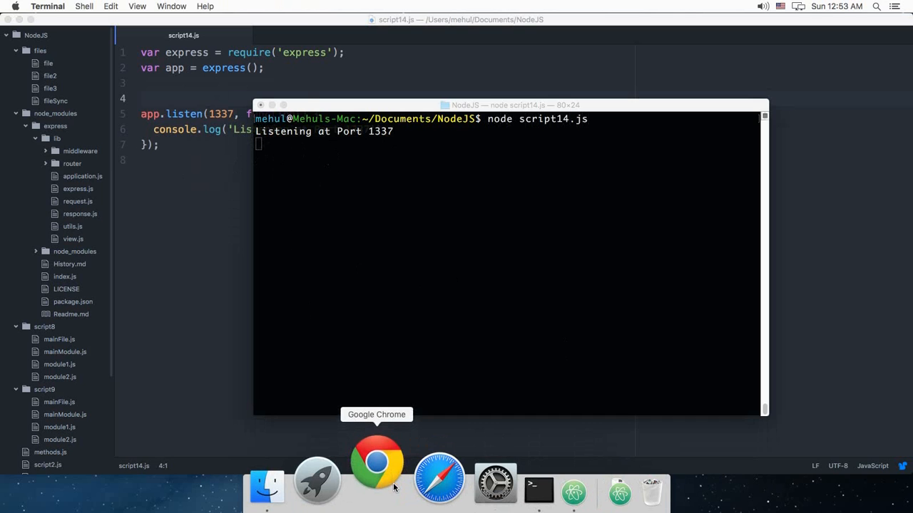
# Load localhost:1337 in Chrome and see the 'Cannot GET' message
pyautogui.click(377, 478)
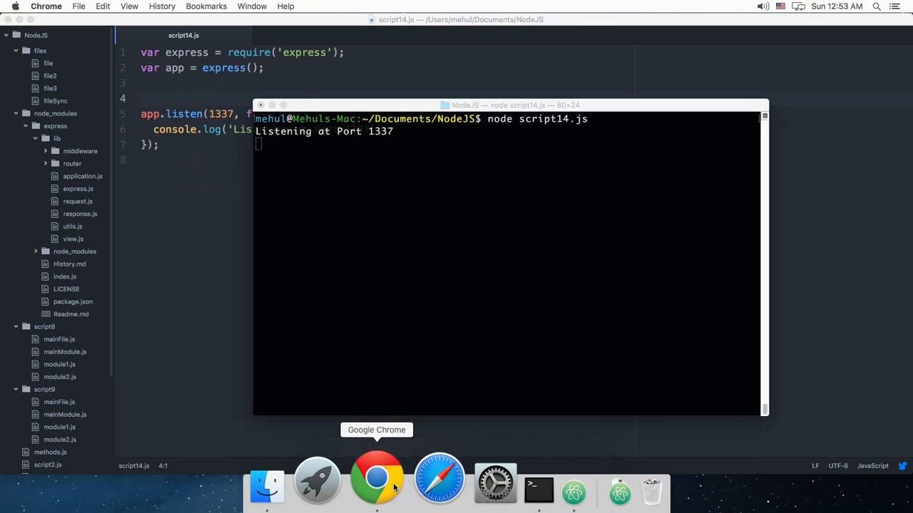
pyautogui.click(376, 478)
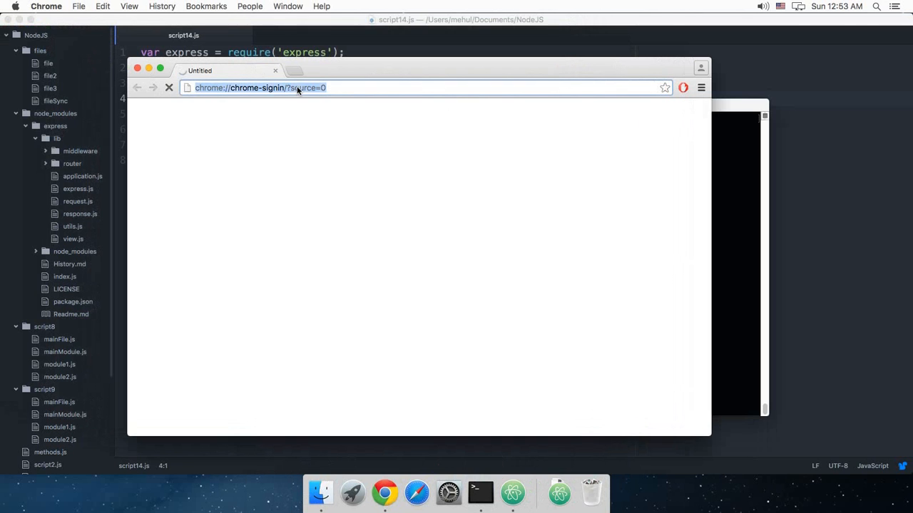
pyautogui.write('localhost:1337')
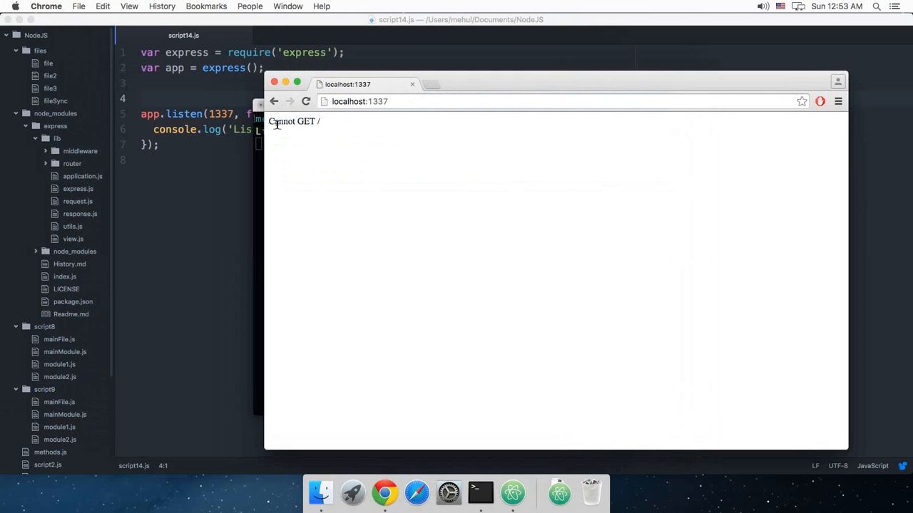
pyautogui.doubleClick(285, 122)
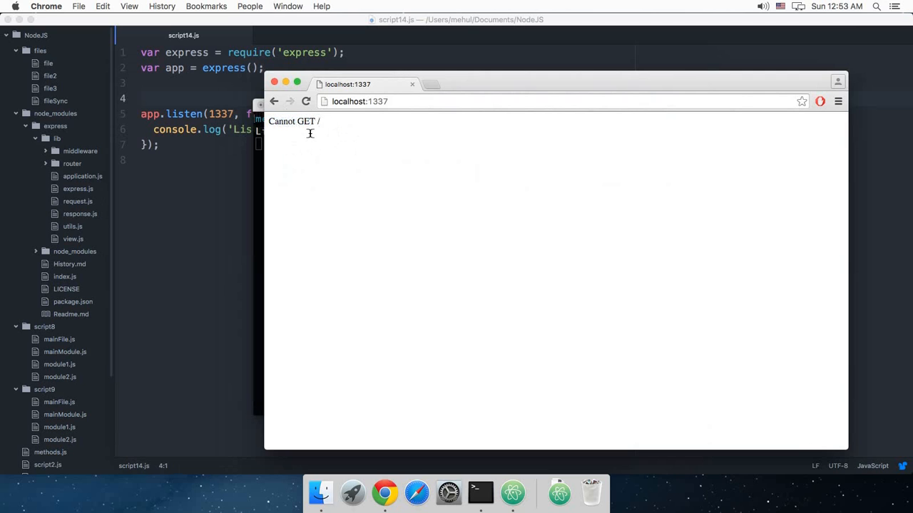
pyautogui.moveTo(308, 137)
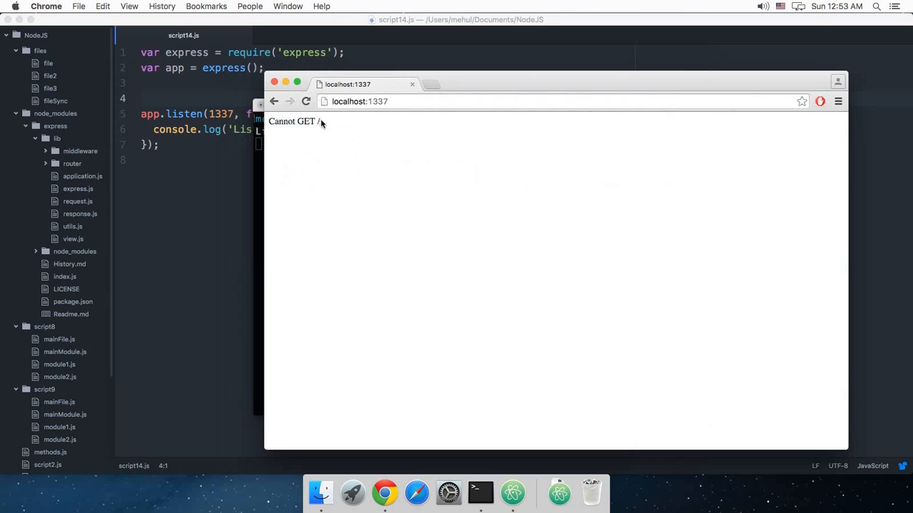
# Change the address to localhost:1337/something, which also returns 'Cannot GET'
pyautogui.click(412, 102)
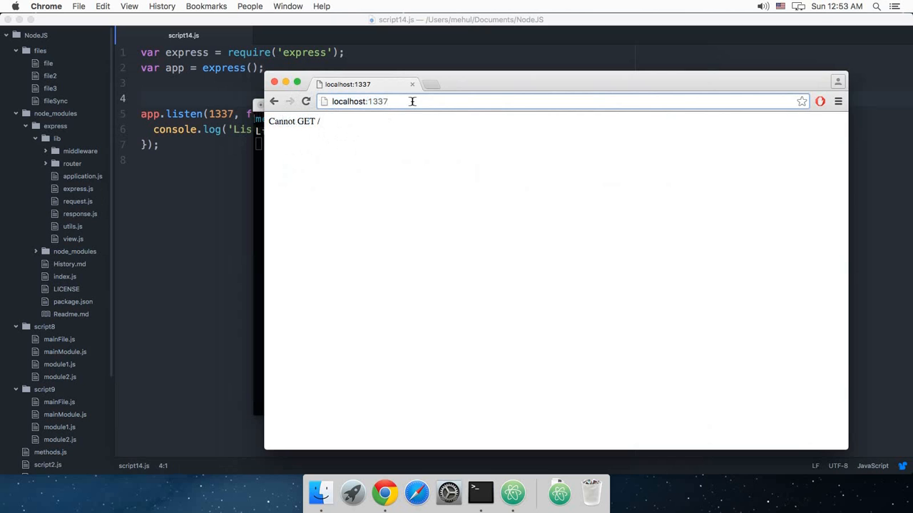
pyautogui.write('/something')
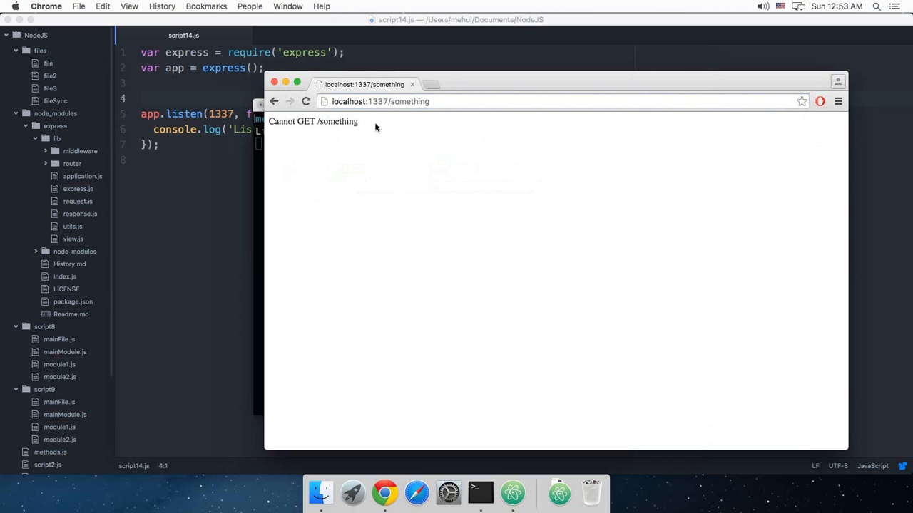
pyautogui.doubleClick(338, 121)
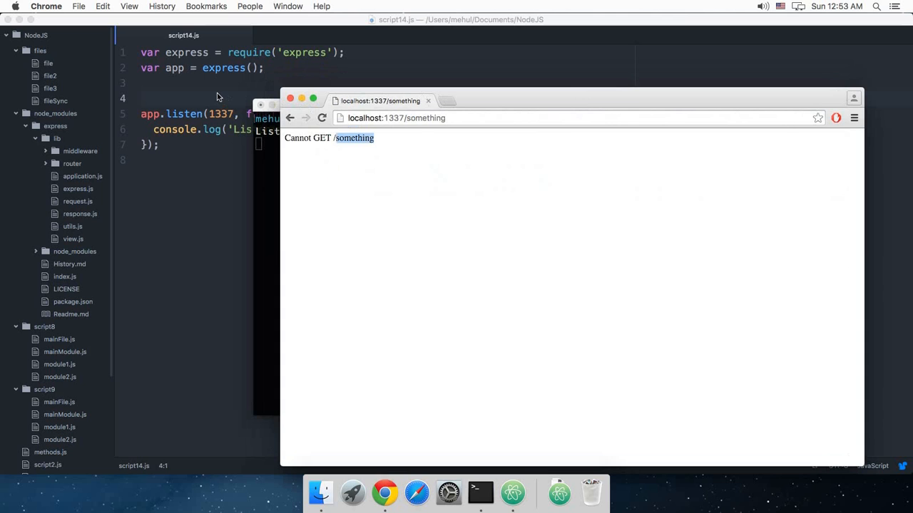
# Type app.get('/helloThere', function(request, response) {}) and select the misspelled parameter
pyautogui.click(224, 93)
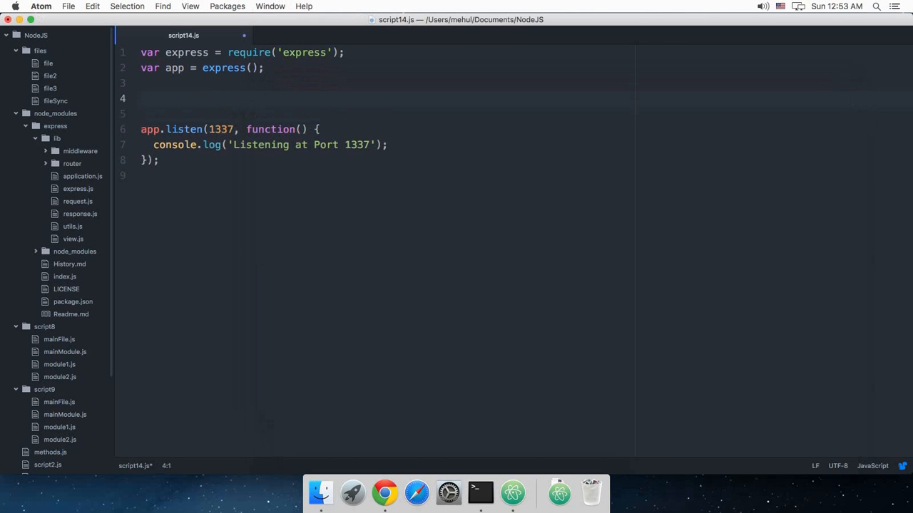
pyautogui.write('app.g')
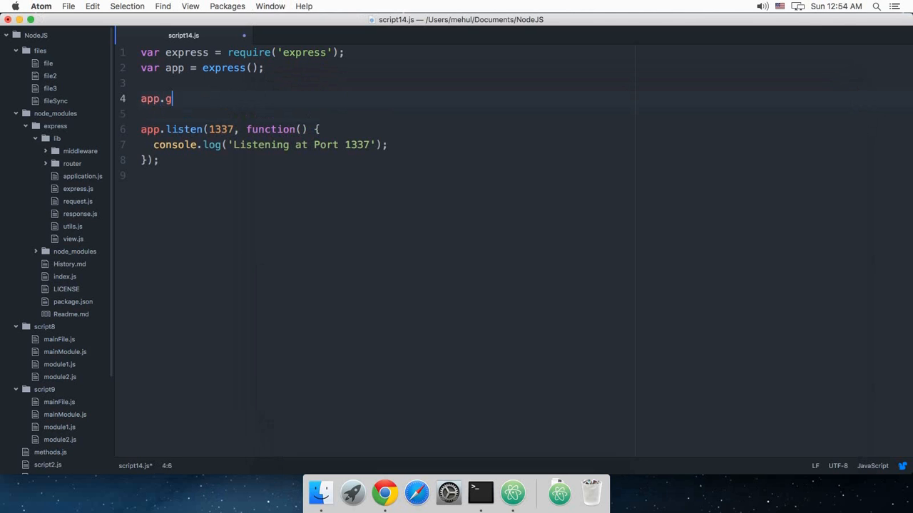
pyautogui.write("et('/'")
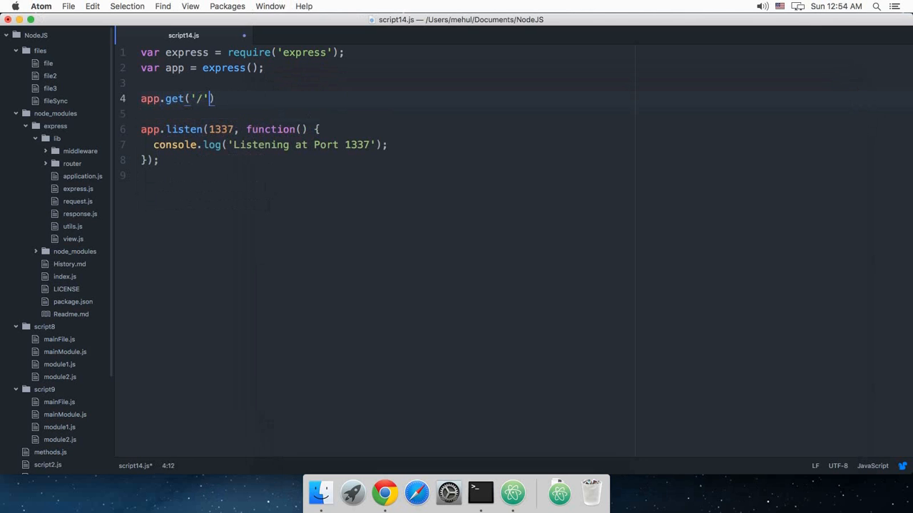
pyautogui.moveTo(302, 135)
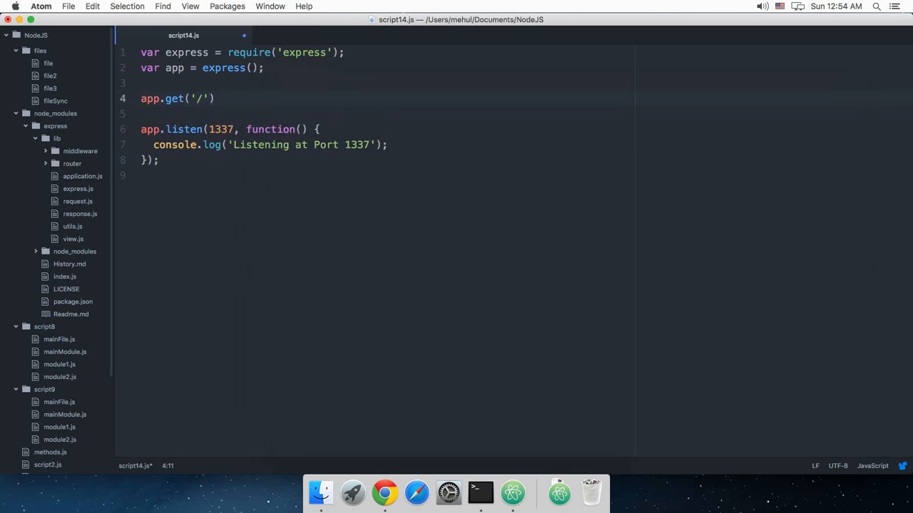
pyautogui.write('hello')
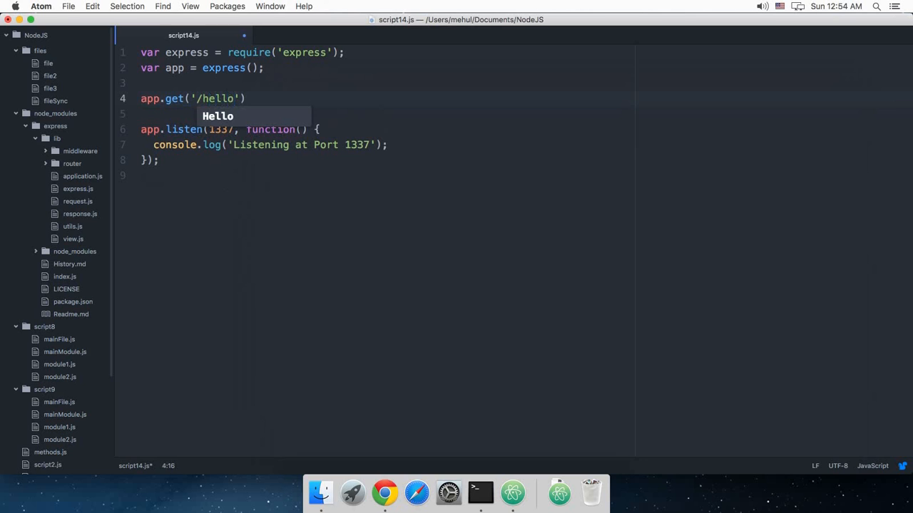
pyautogui.write('There')
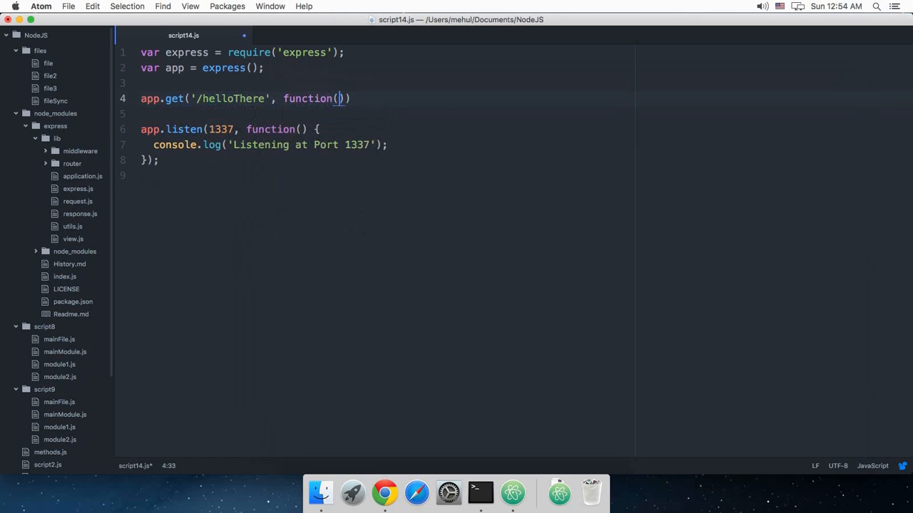
pyautogui.write('requ')
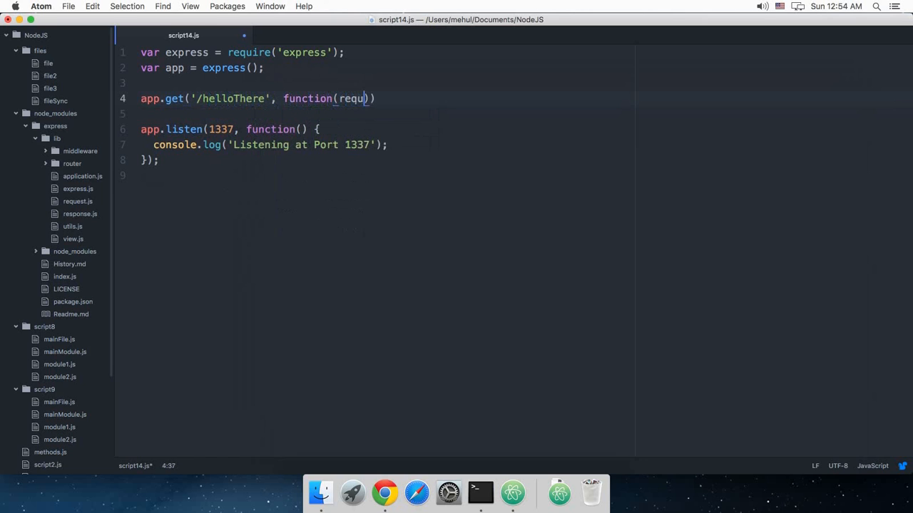
pyautogui.write('i')
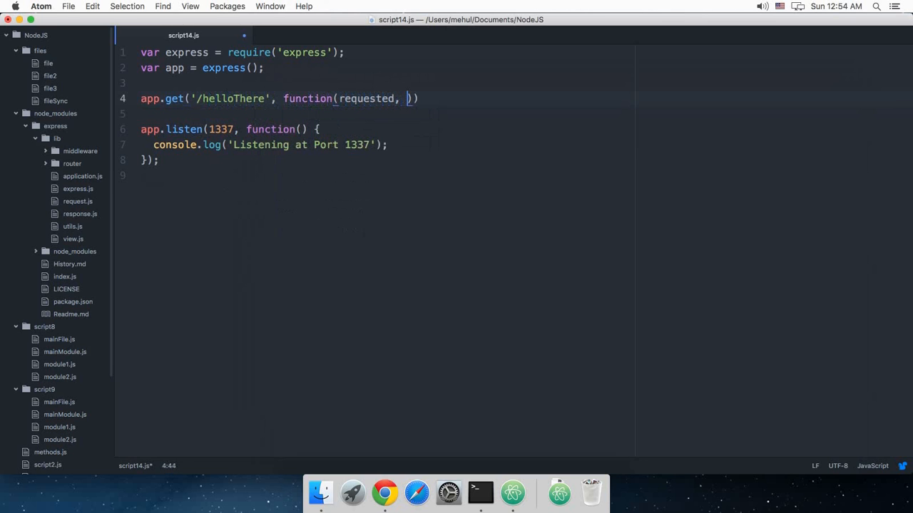
pyautogui.write('response')
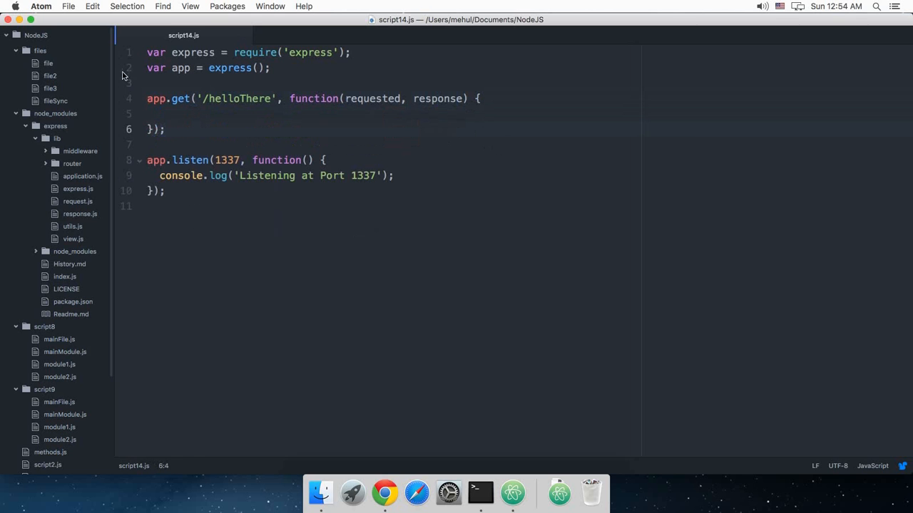
pyautogui.doubleClick(372, 98)
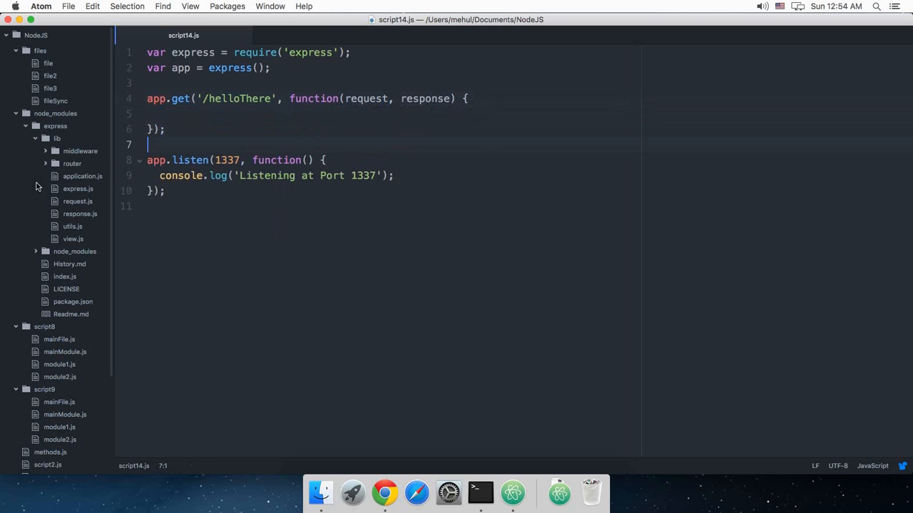
# Check script4.js's older response code, then switch back to script14.js
pyautogui.click(48, 368)
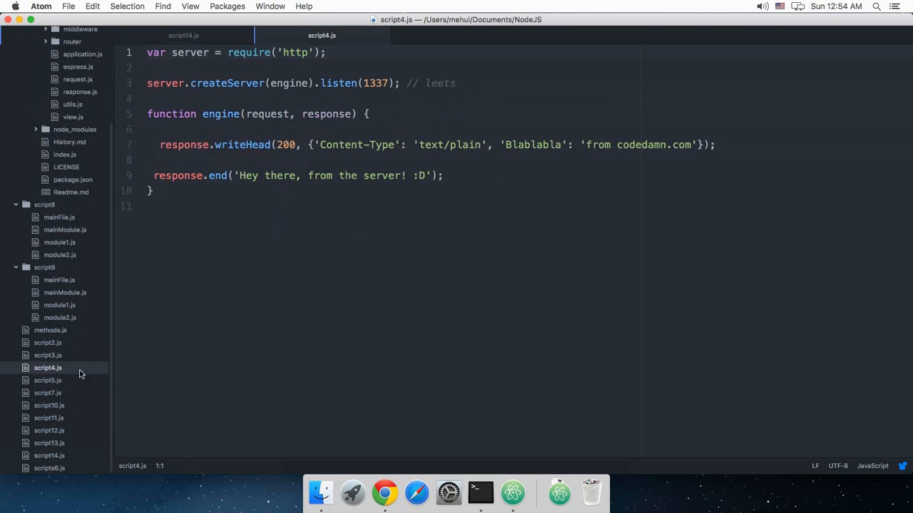
pyautogui.doubleClick(326, 114)
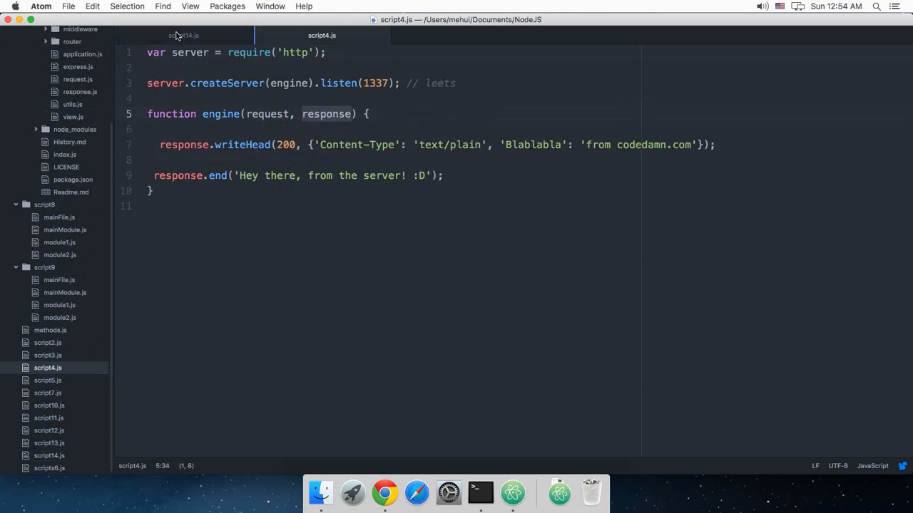
pyautogui.click(184, 35)
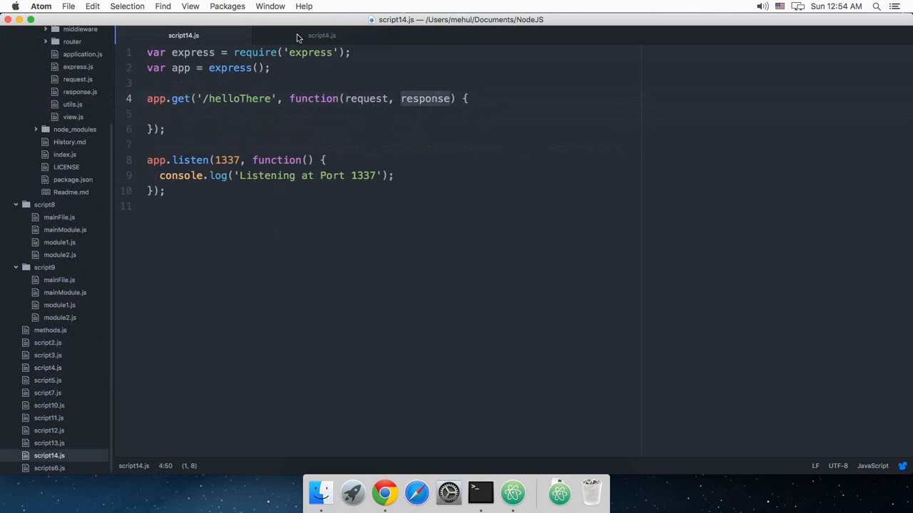
pyautogui.click(321, 35)
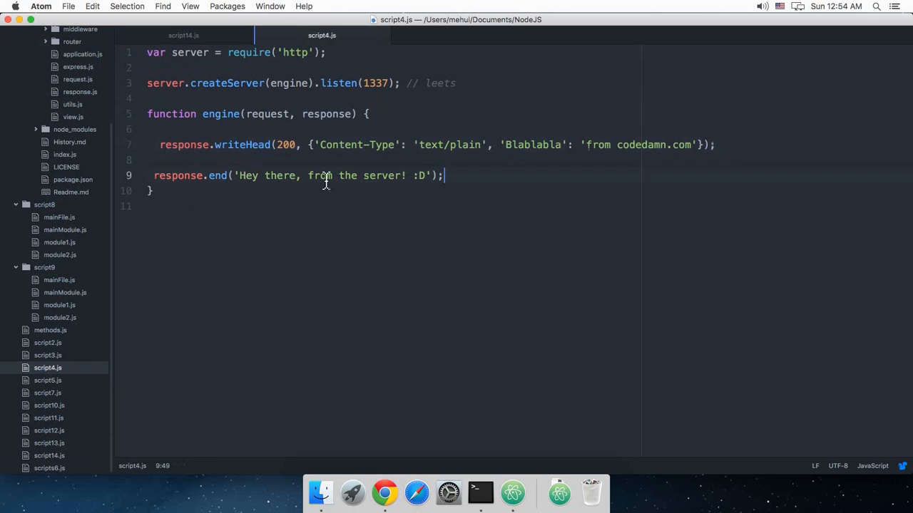
pyautogui.click(183, 35)
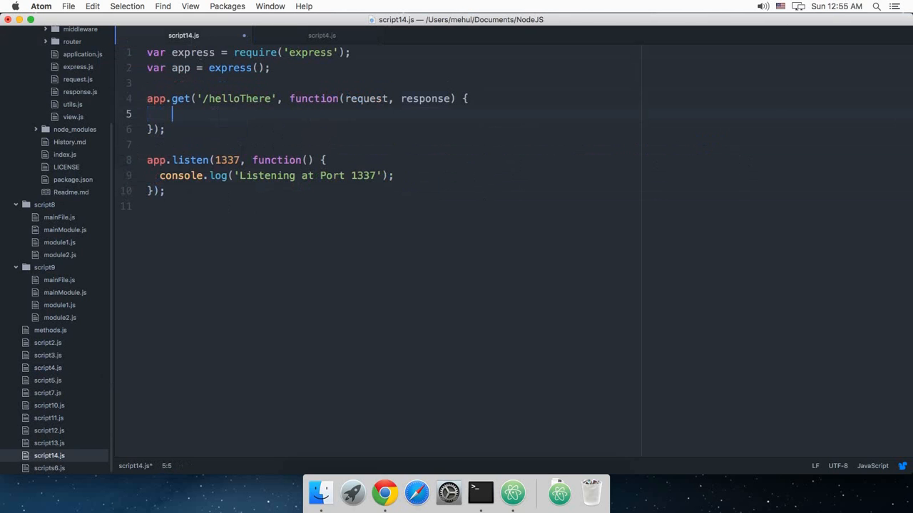
# Type response.send('Hello there, from express!') in the handler, fixing a typo
pyautogui.write('response.')
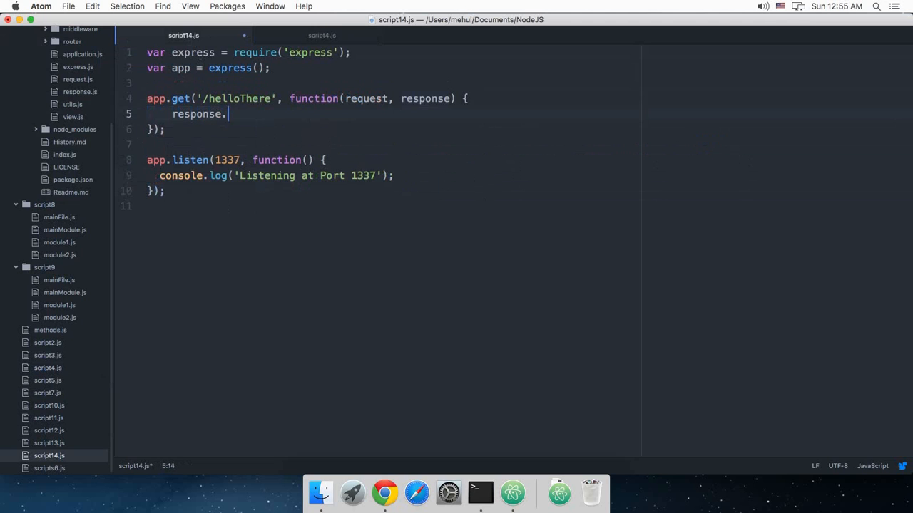
pyautogui.write("send('He')")
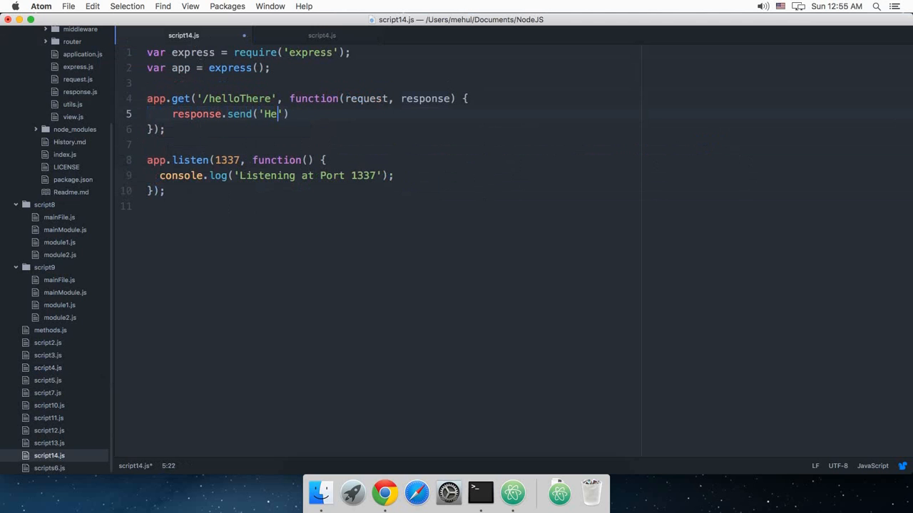
pyautogui.write('llo there, from th')
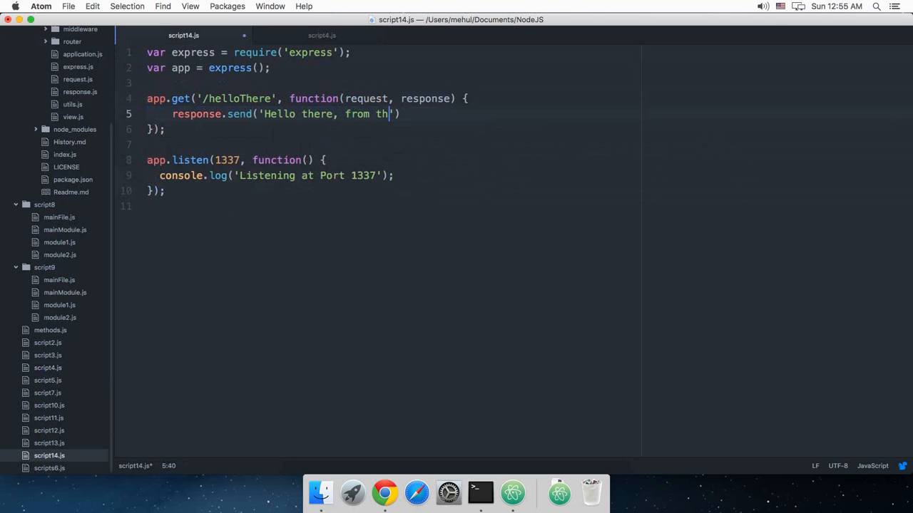
pyautogui.press('backspace')
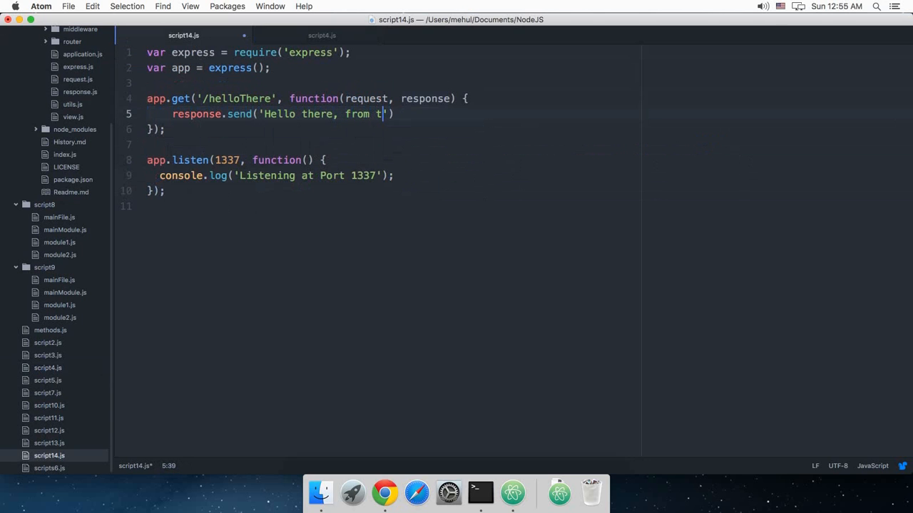
pyautogui.write('express!')
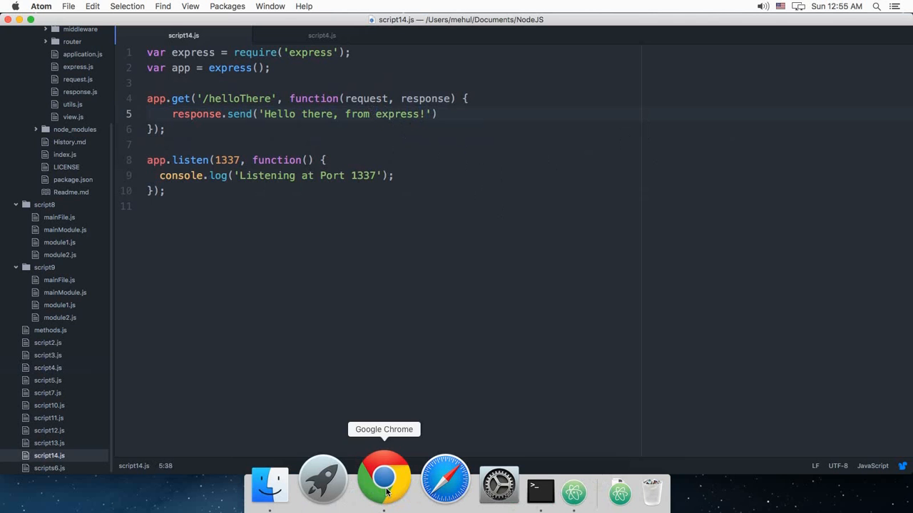
# Load localhost:1337/helloThere in Chrome after restarting the server
pyautogui.click(384, 478)
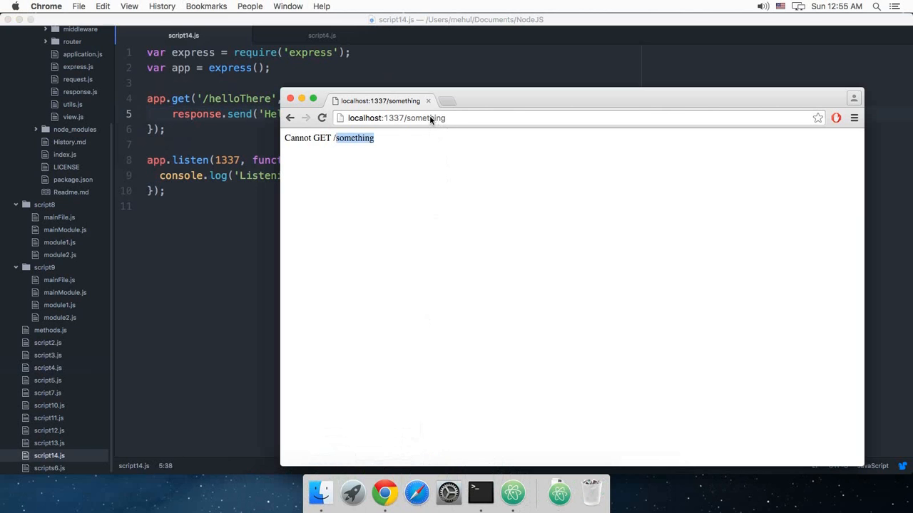
pyautogui.moveTo(485, 108)
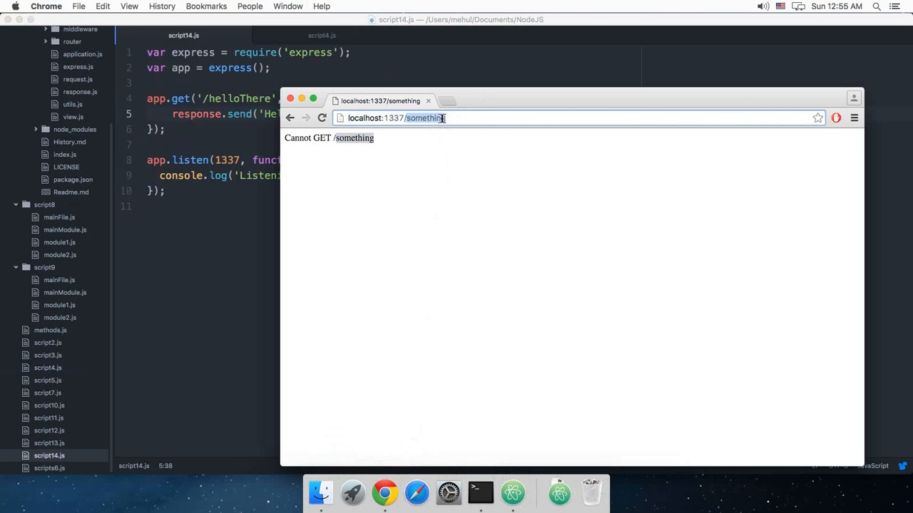
pyautogui.write('helloThe')
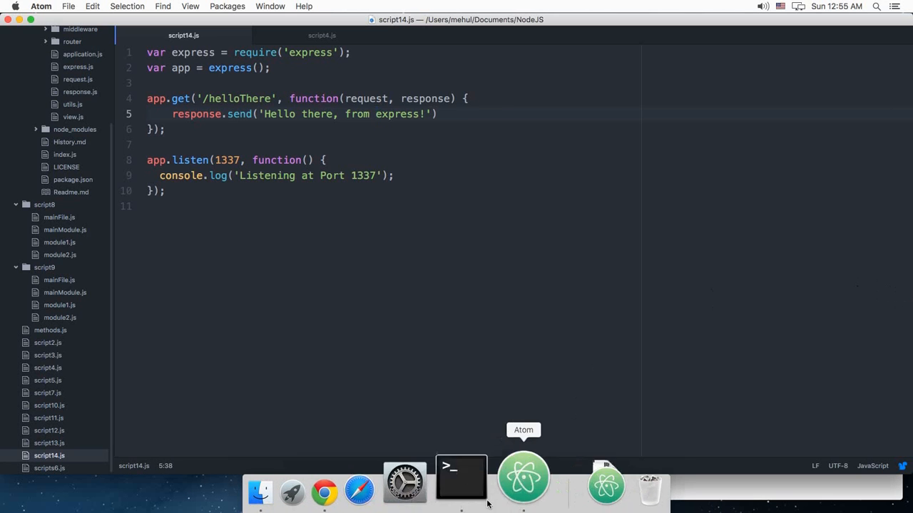
pyautogui.click(323, 490)
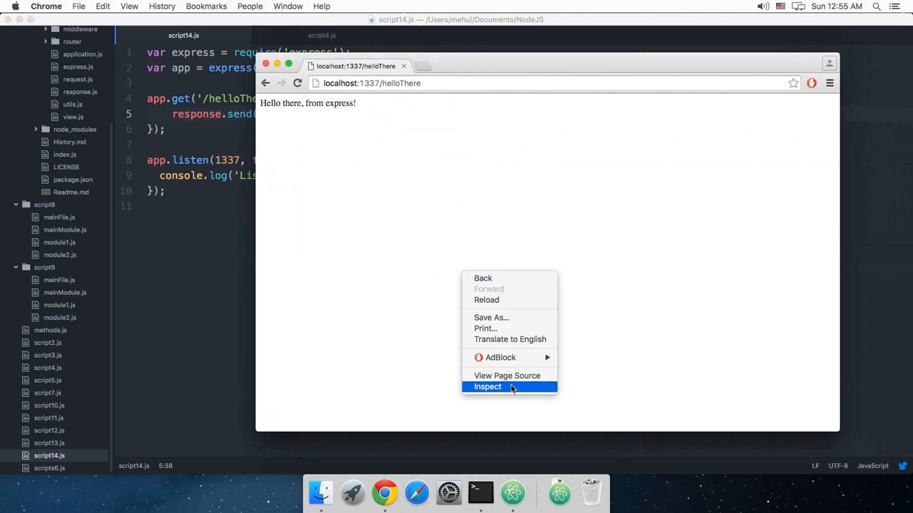
# Inspect the page in DevTools' Network tab and scroll through the helloThere request headers
pyautogui.click(487, 386)
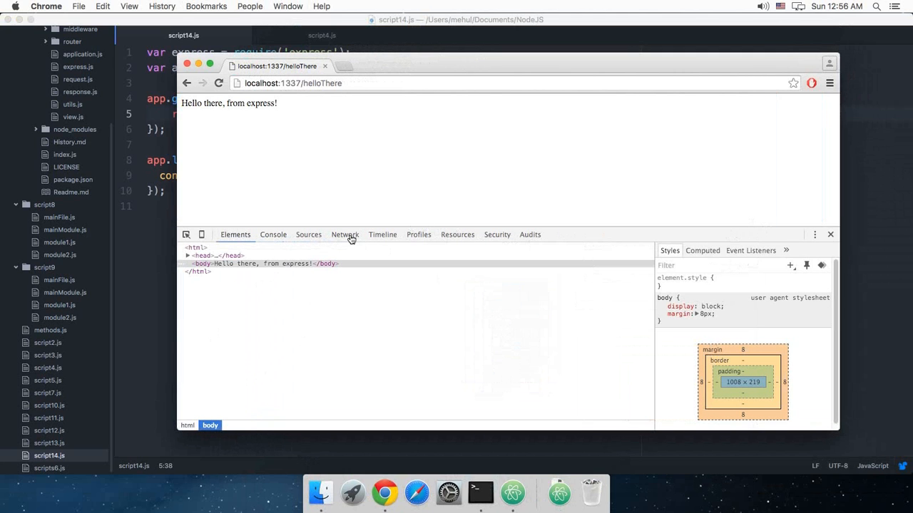
pyautogui.click(345, 234)
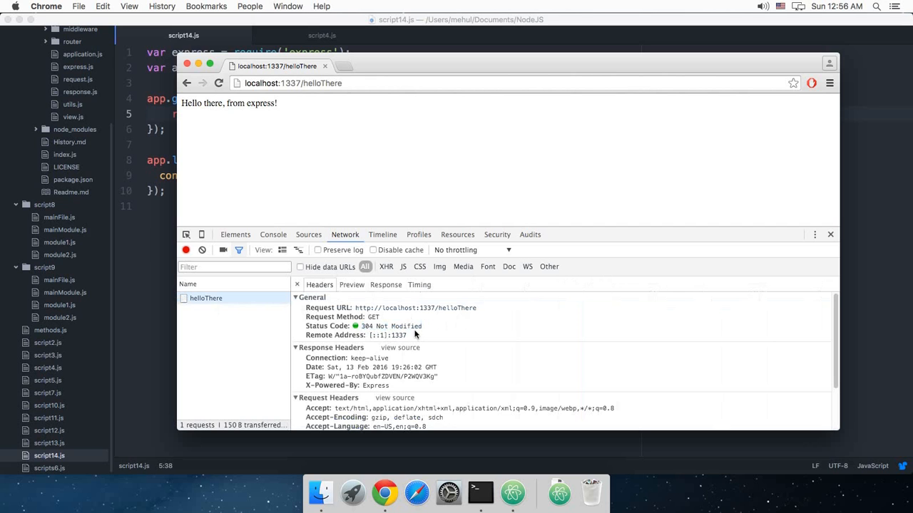
pyautogui.scroll(-3)
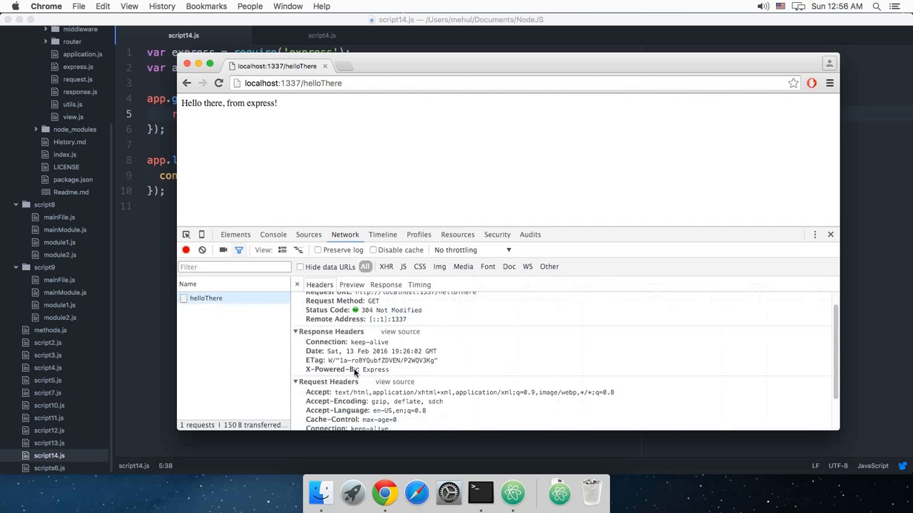
pyautogui.scroll(-3)
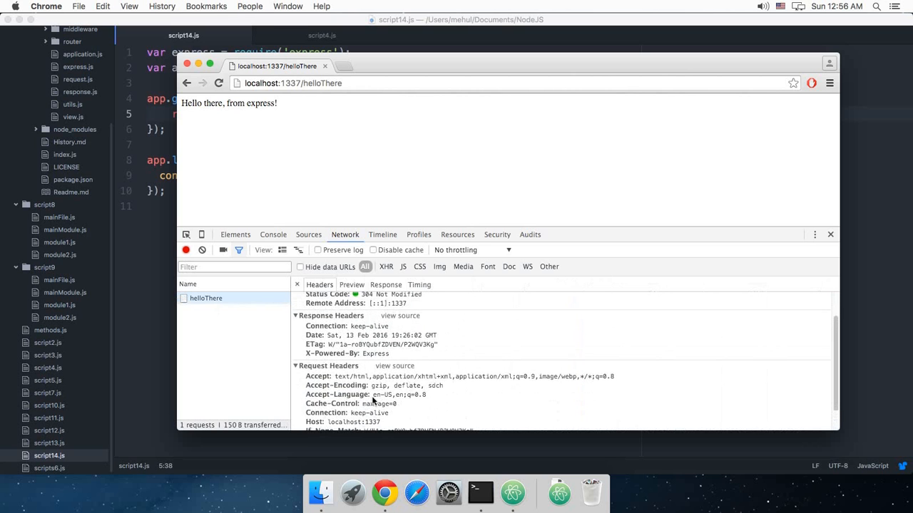
pyautogui.scroll(-3)
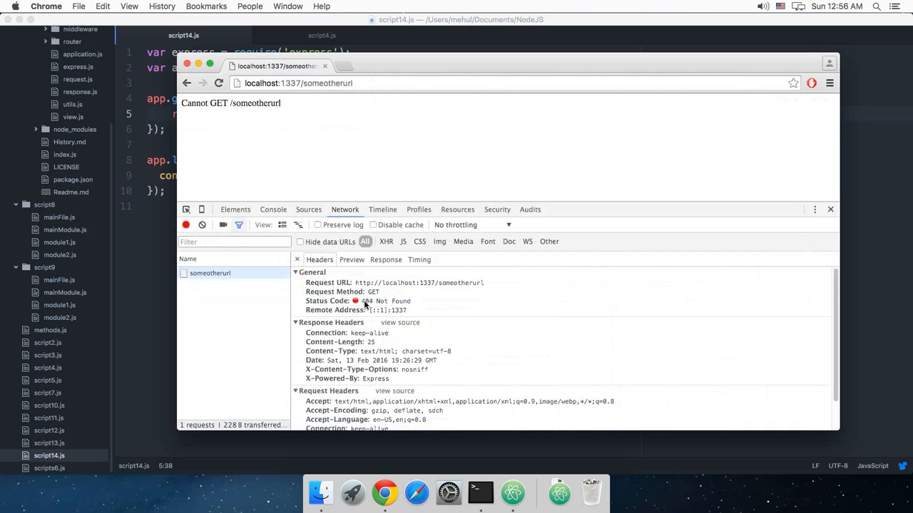
# Scroll through the 404 response headers for localhost:1337/someotherurl in DevTools
pyautogui.scroll(-3)
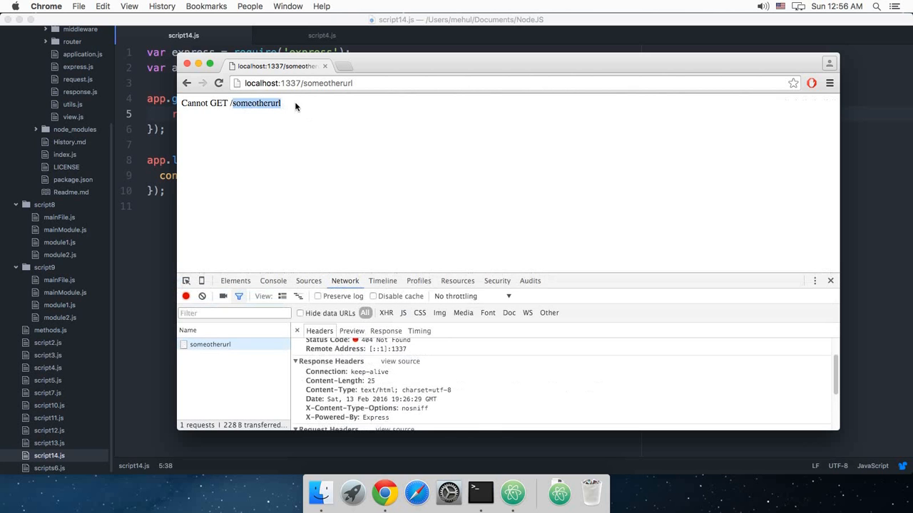
pyautogui.moveTo(223, 119)
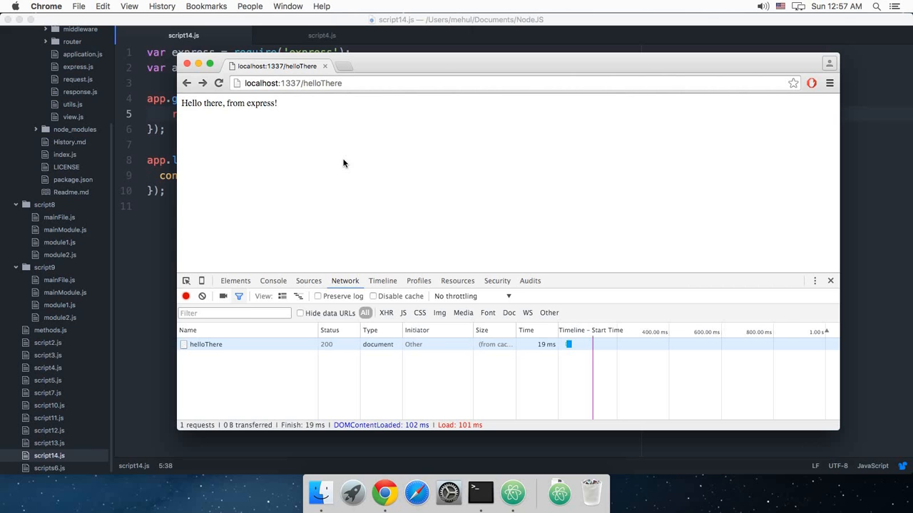
pyautogui.moveTo(326, 169)
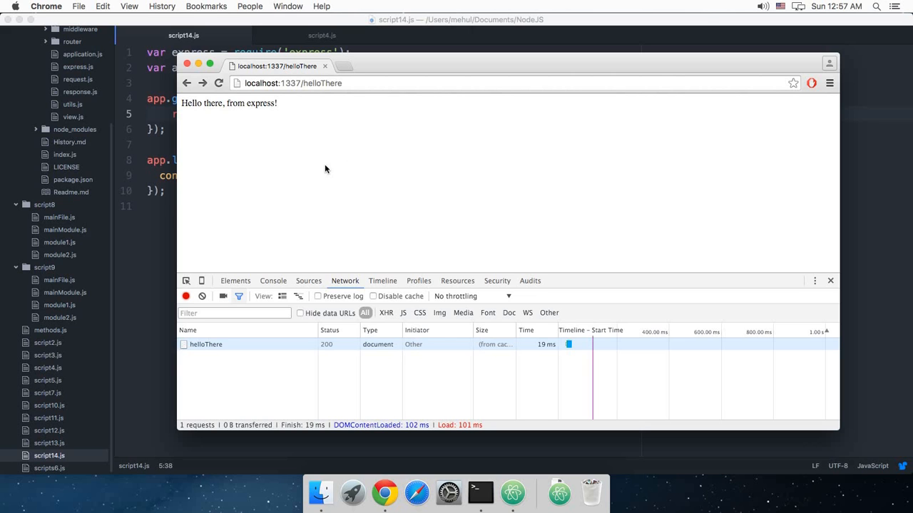